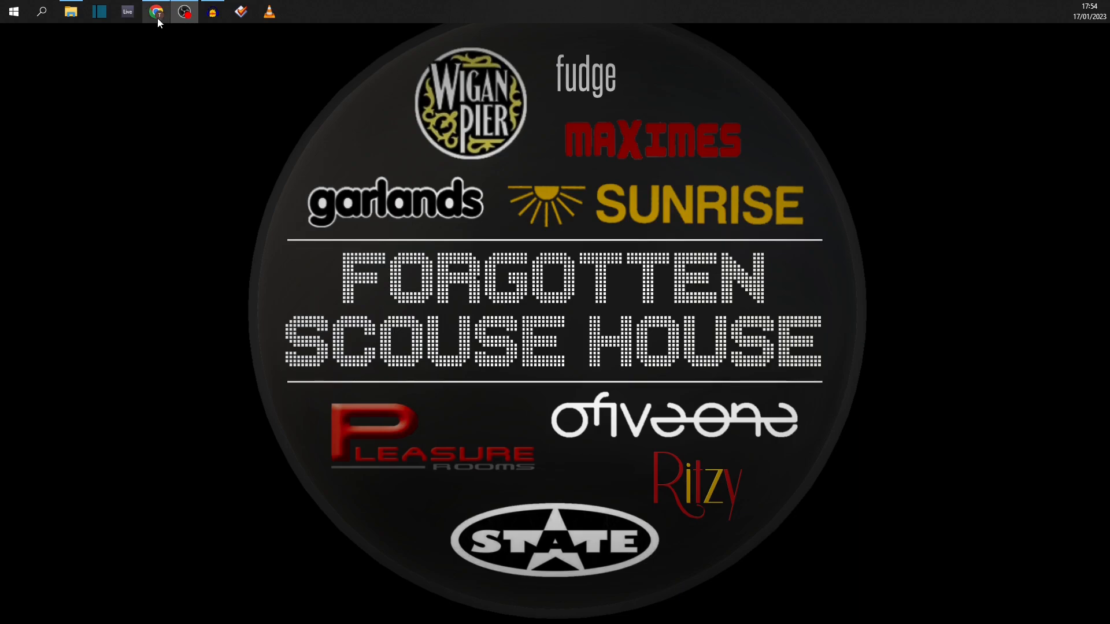
- Launch Chrome, search Google for 'audacity', and open the audacityteam.org result
click(156, 12)
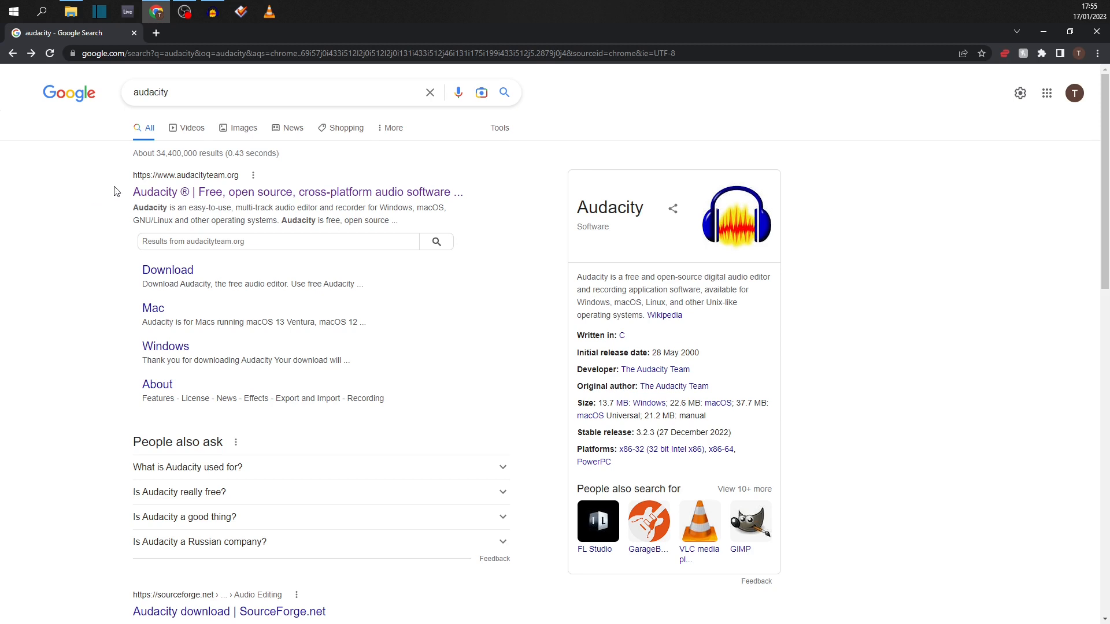
click(297, 192)
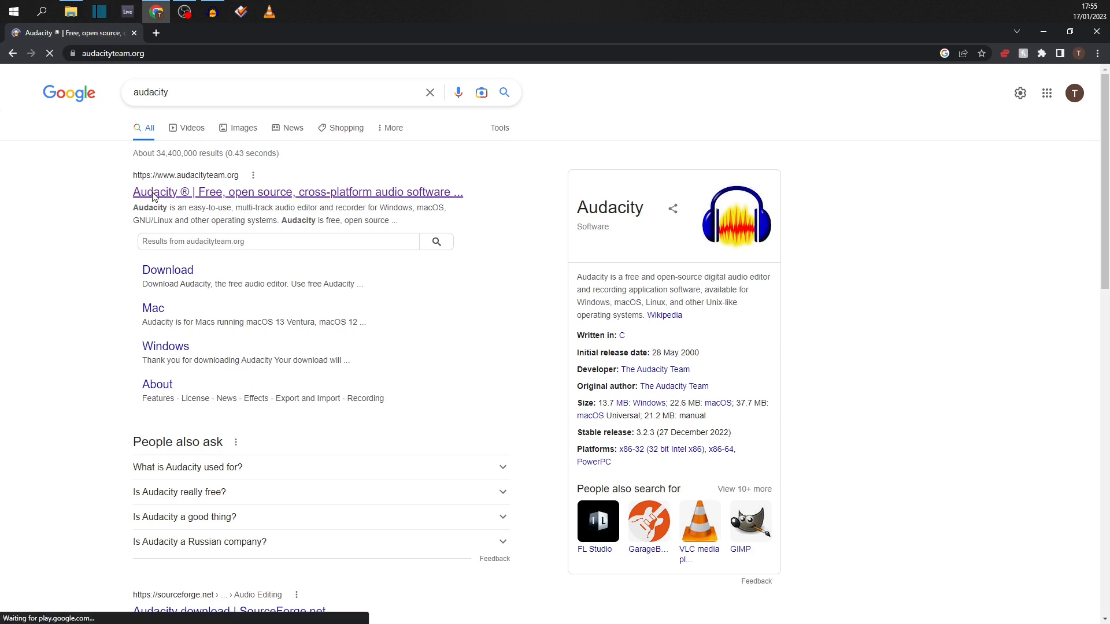
- Load the audacityteam.org homepage showing Audacity 3.2.3 as the latest version
click(297, 192)
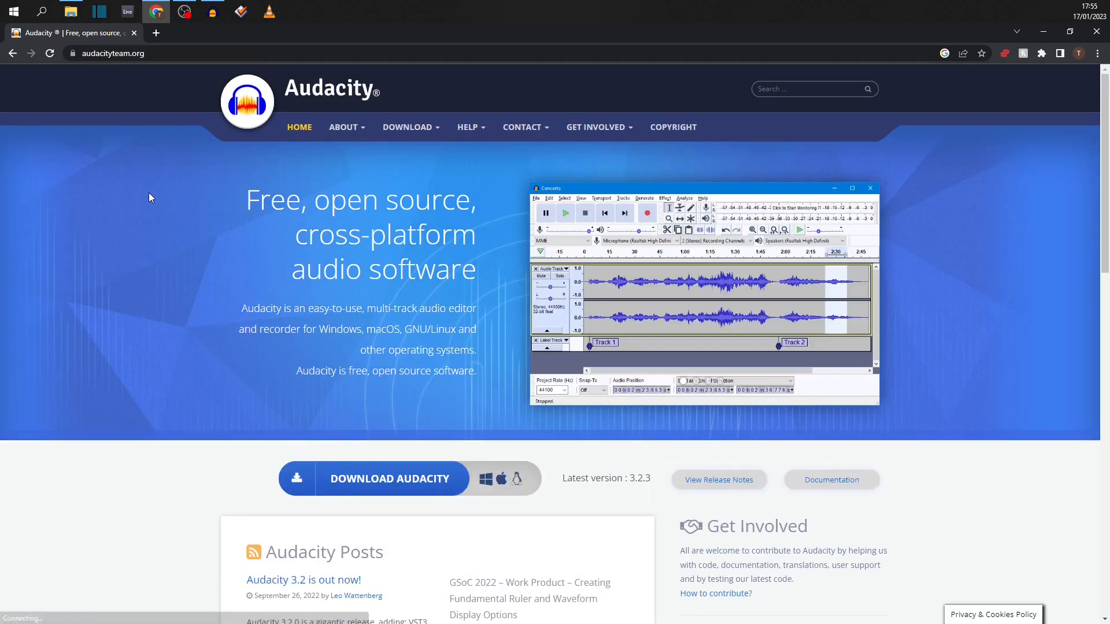
mouse_move(713, 227)
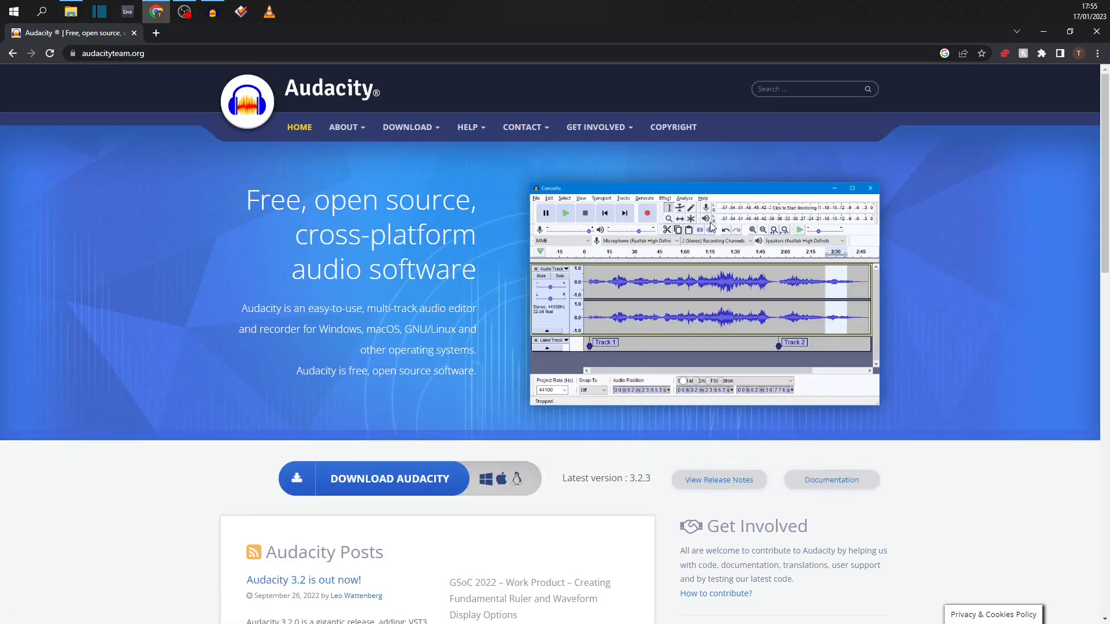
mouse_move(347, 486)
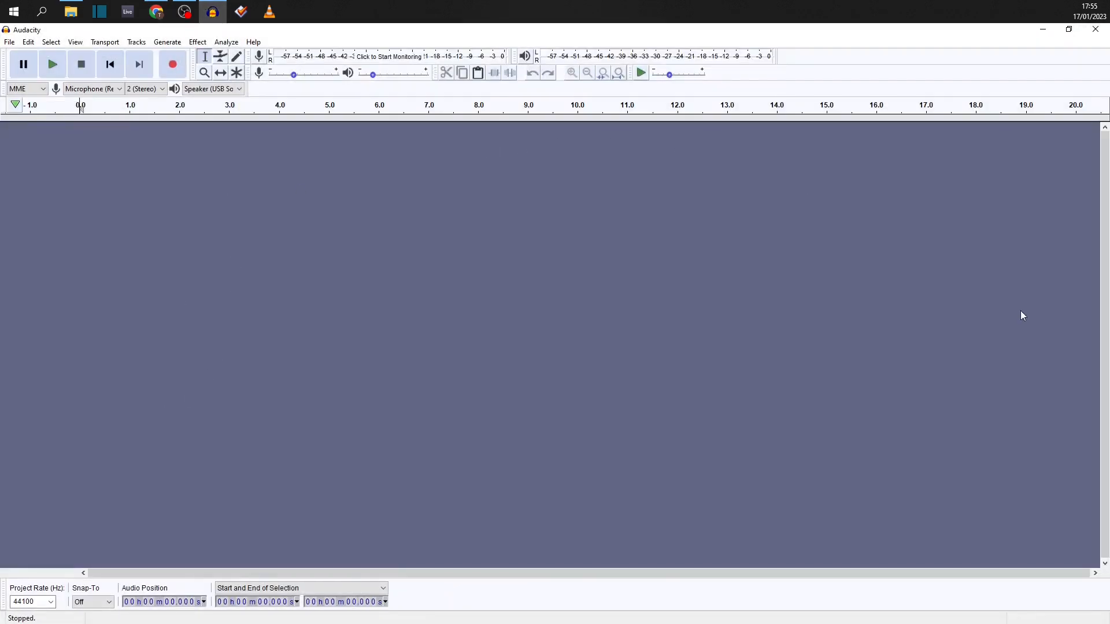
mouse_move(818, 211)
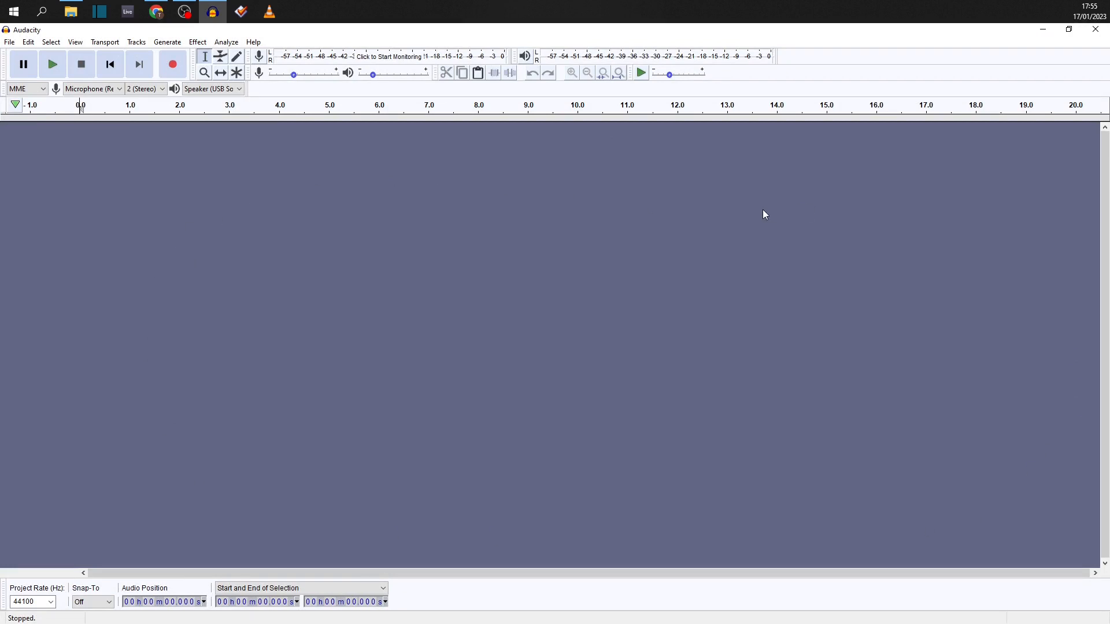
mouse_move(229, 173)
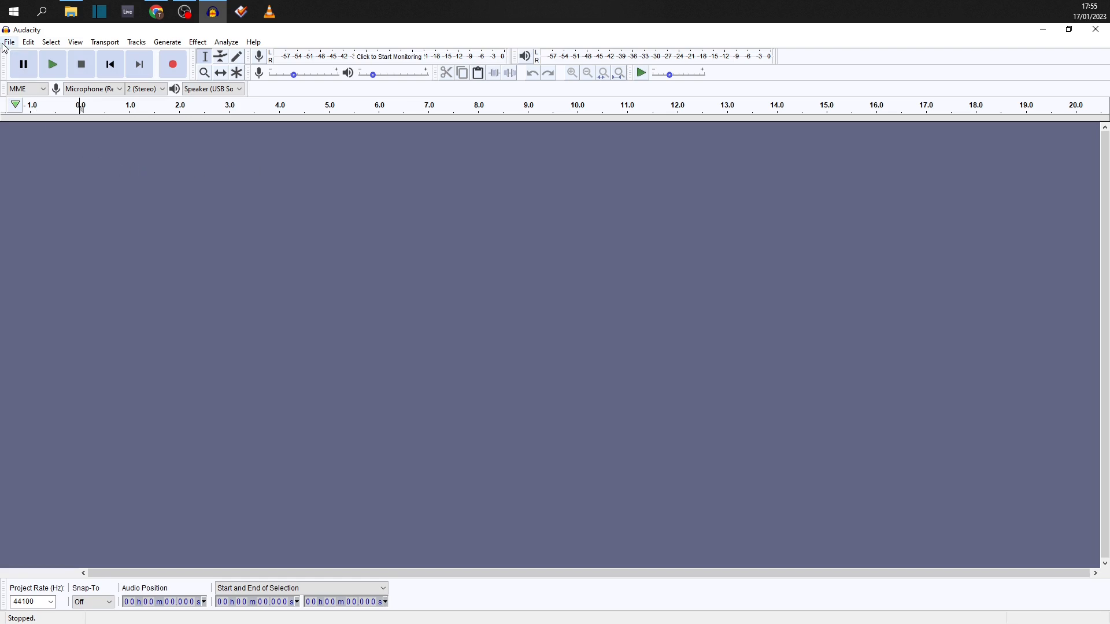
- Choose File > Open… to show the Mix folder in the file dialog
click(9, 42)
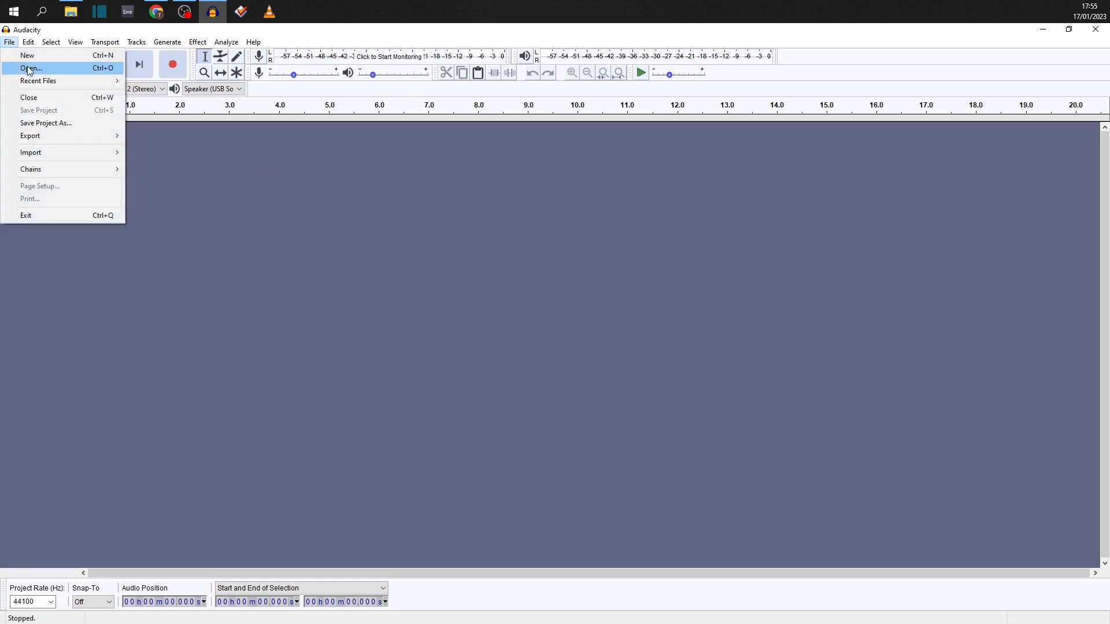
click(30, 68)
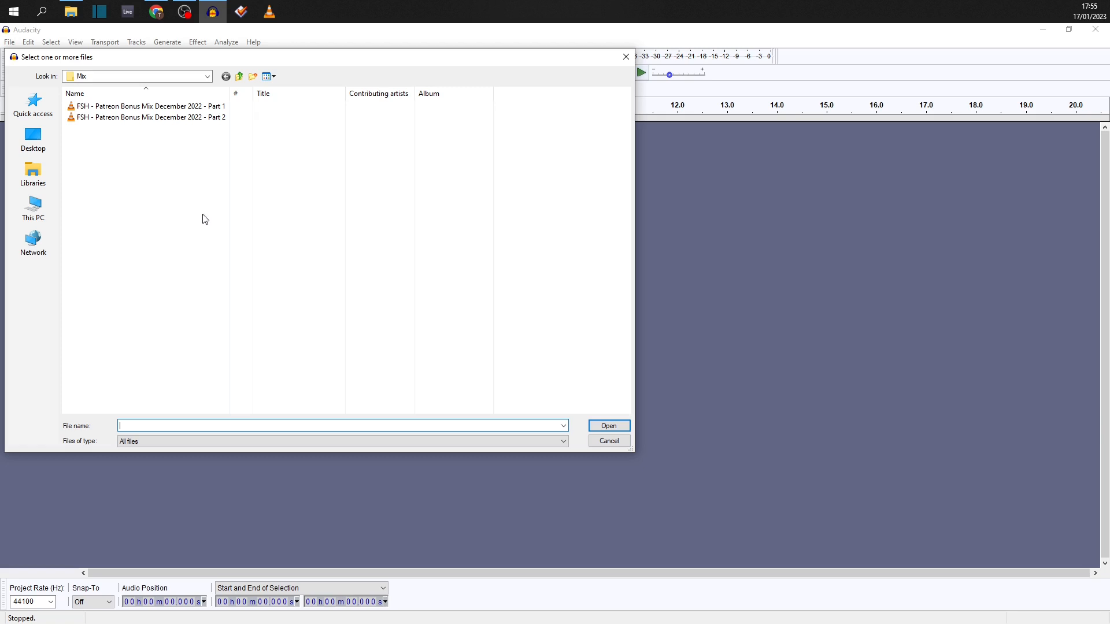
- Select Part 1 and Part 2 of the bonus mix and open them
click(148, 111)
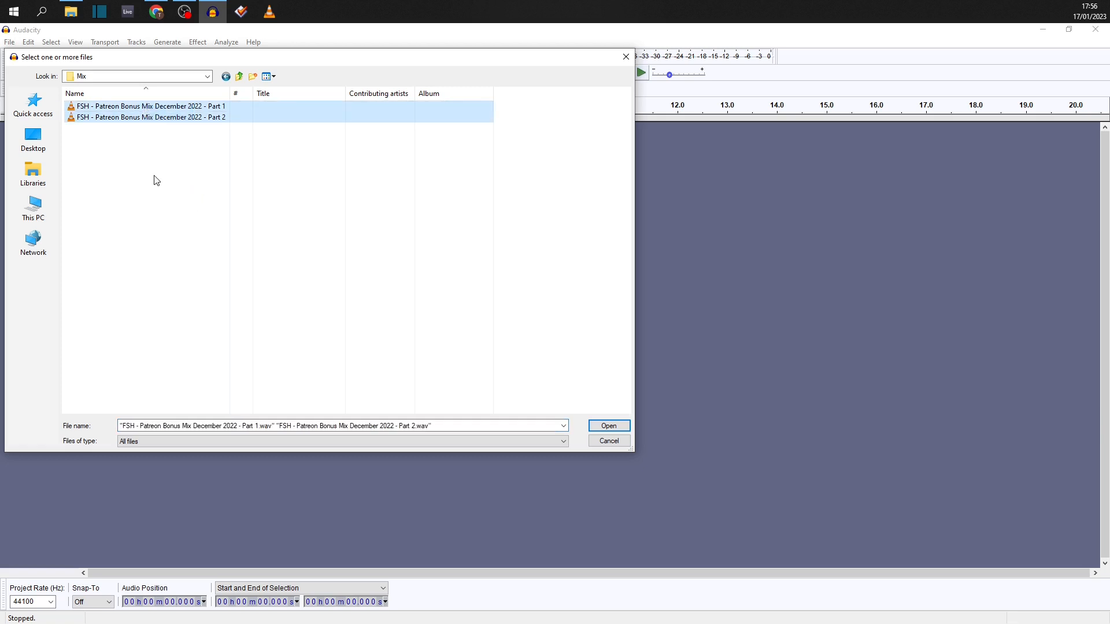
click(607, 425)
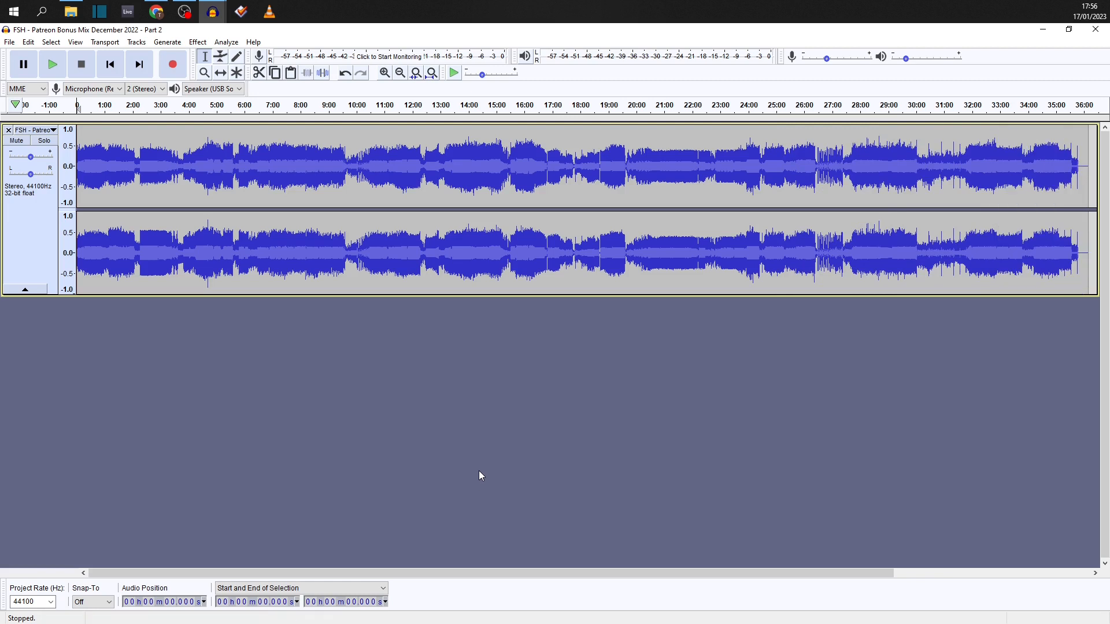
mouse_move(477, 475)
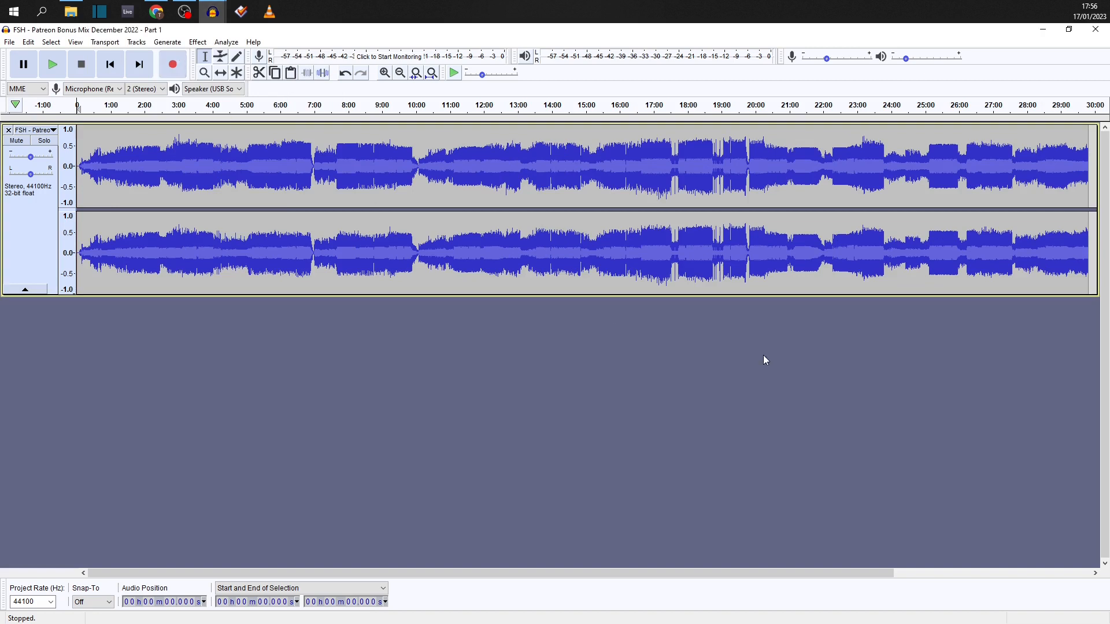
mouse_move(770, 352)
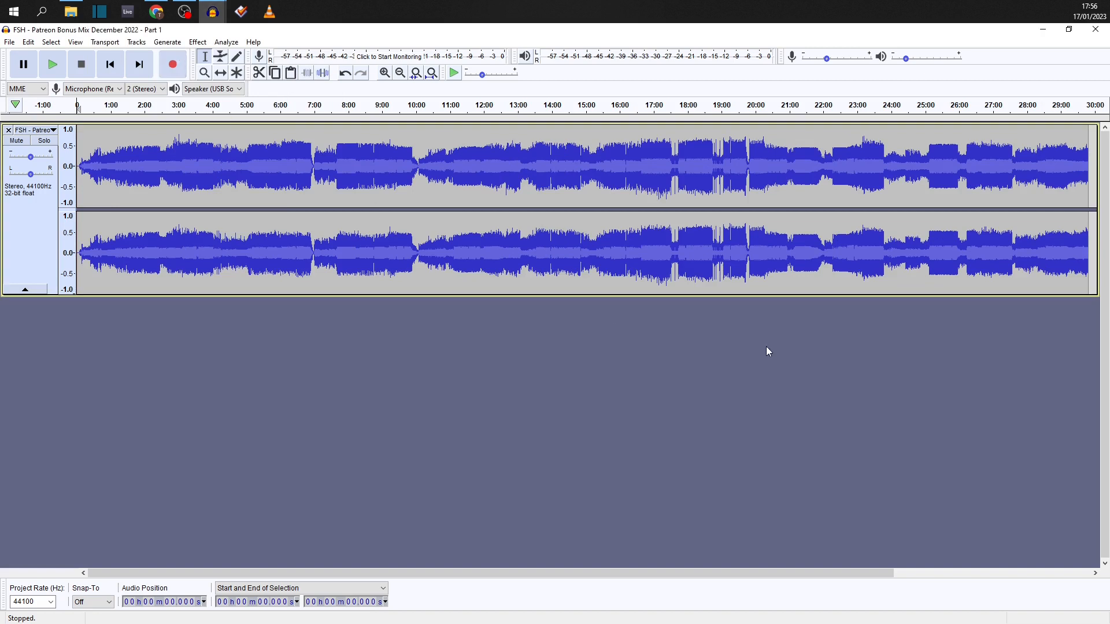
mouse_move(773, 353)
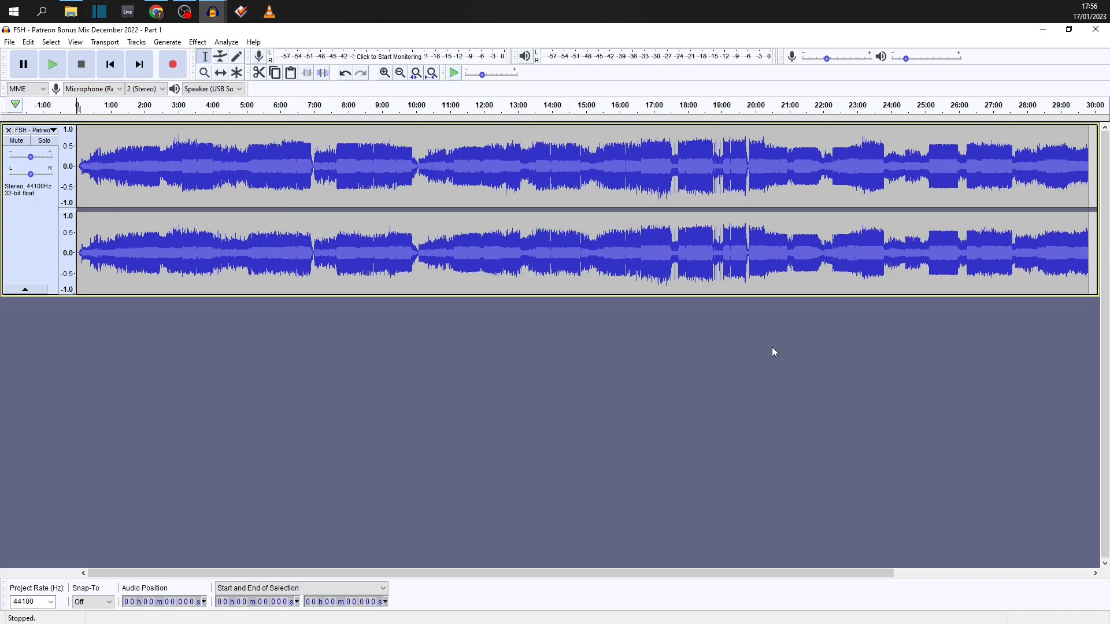
mouse_move(778, 350)
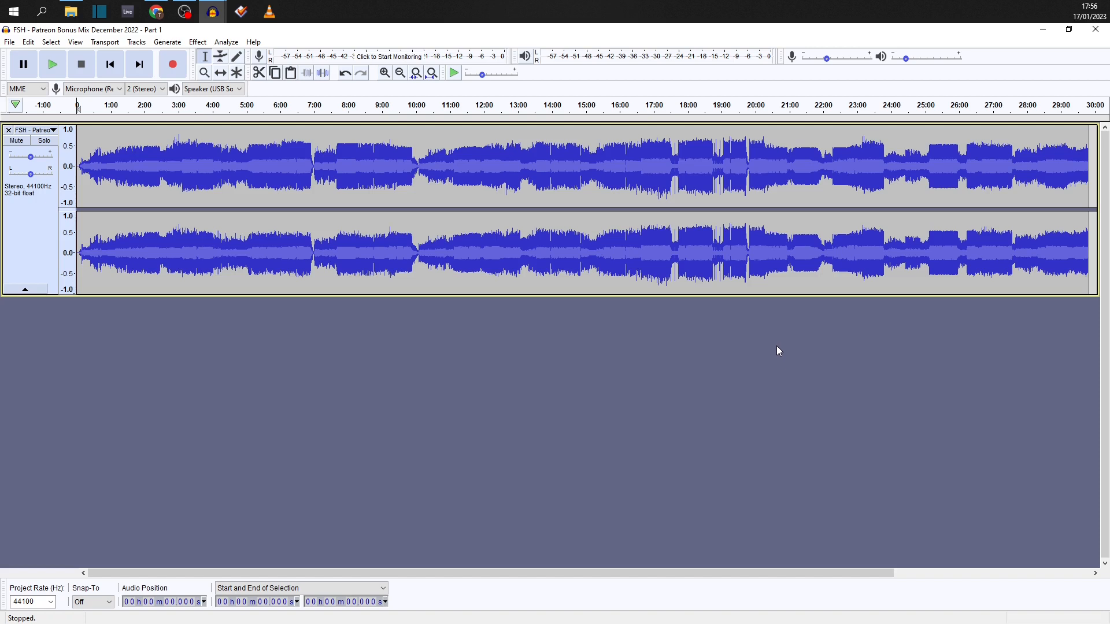
mouse_move(1024, 211)
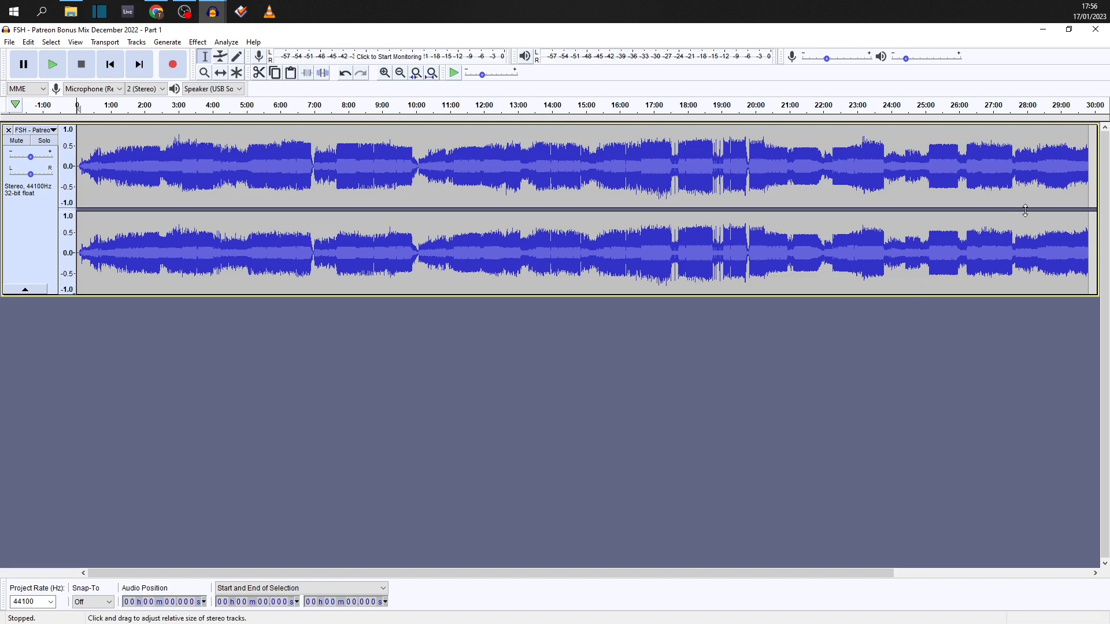
- Bring the Part 1 project window to the front, positioned at 29:09
click(52, 64)
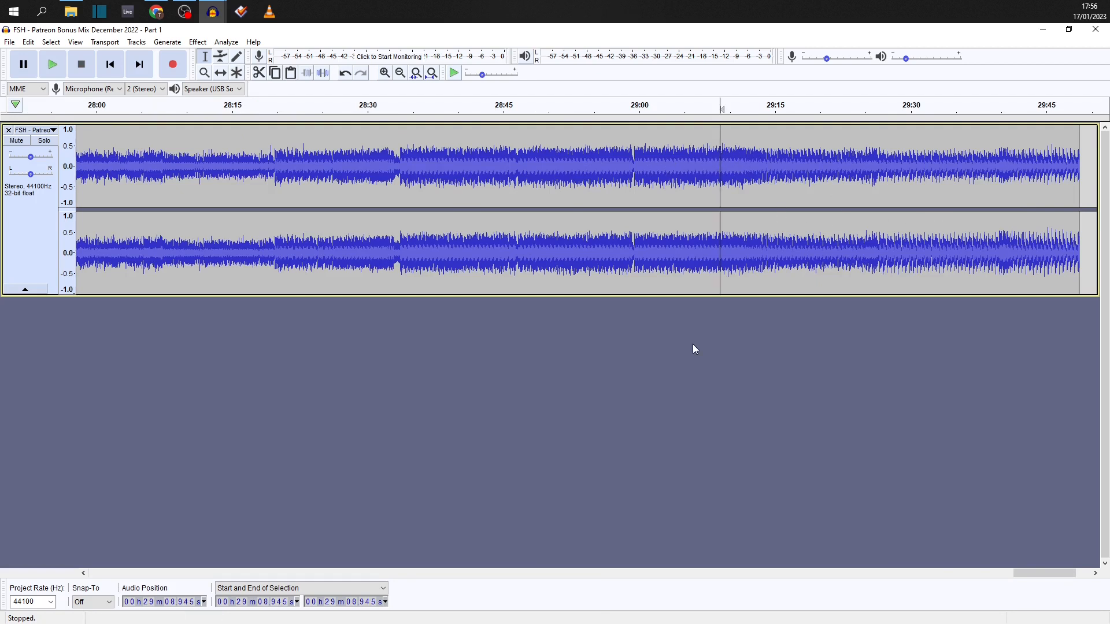
mouse_move(696, 345)
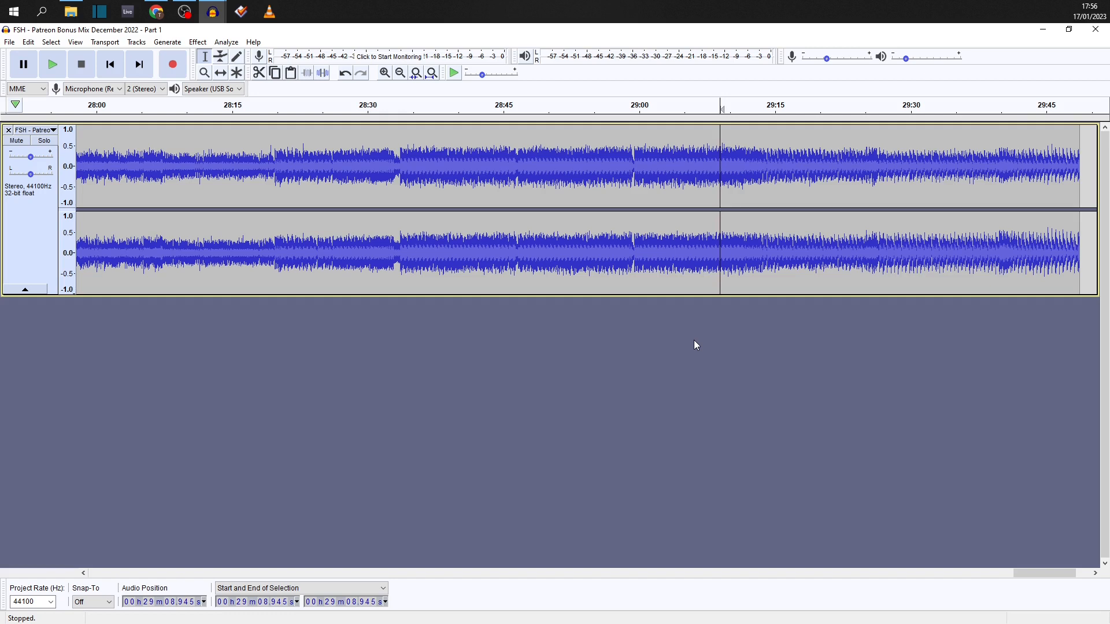
- Play Part 1 from 29:09 for about 30 seconds, then stop
click(51, 63)
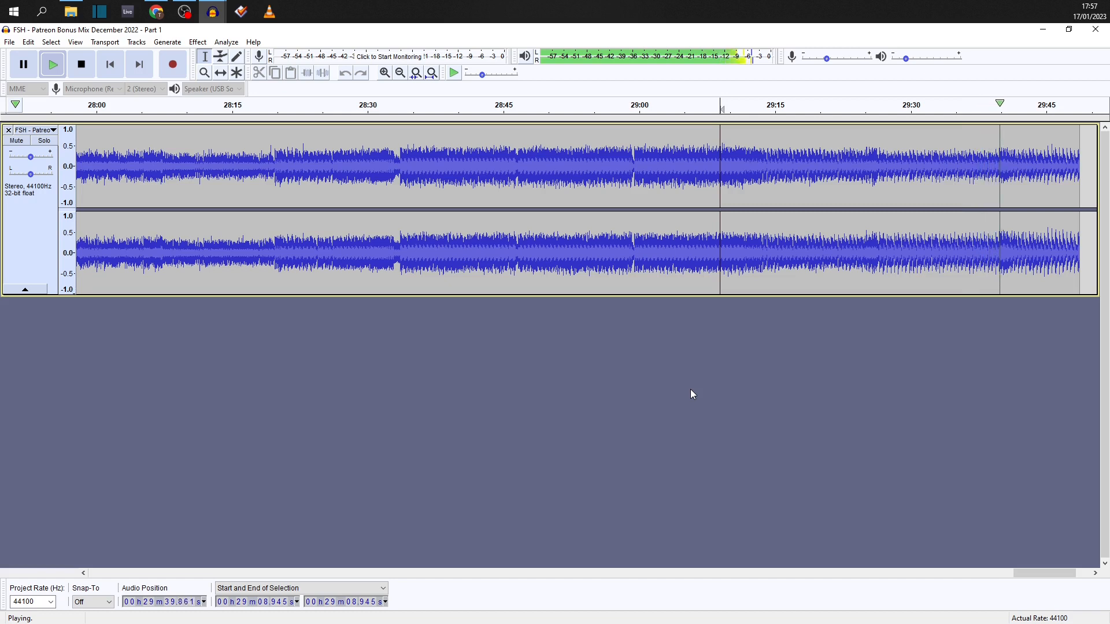
click(81, 64)
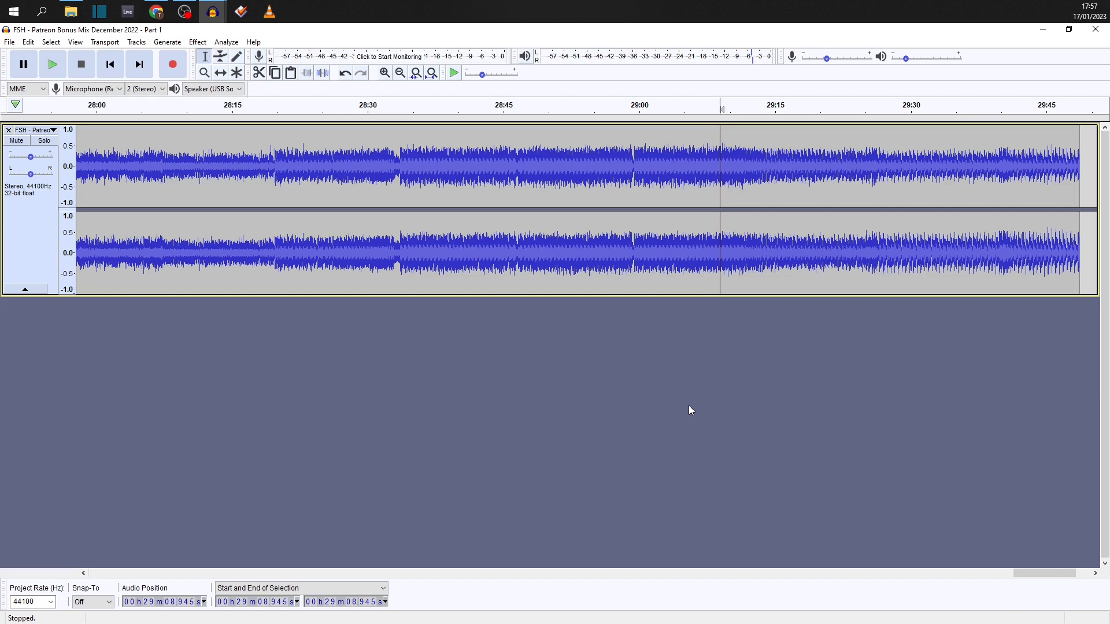
mouse_move(681, 415)
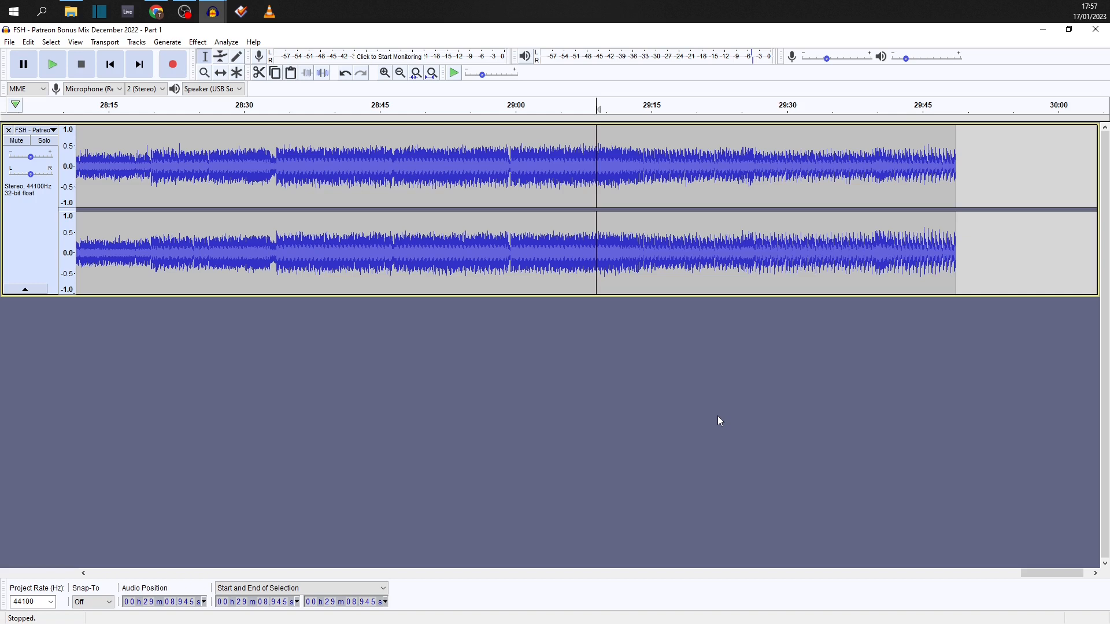
mouse_move(703, 392)
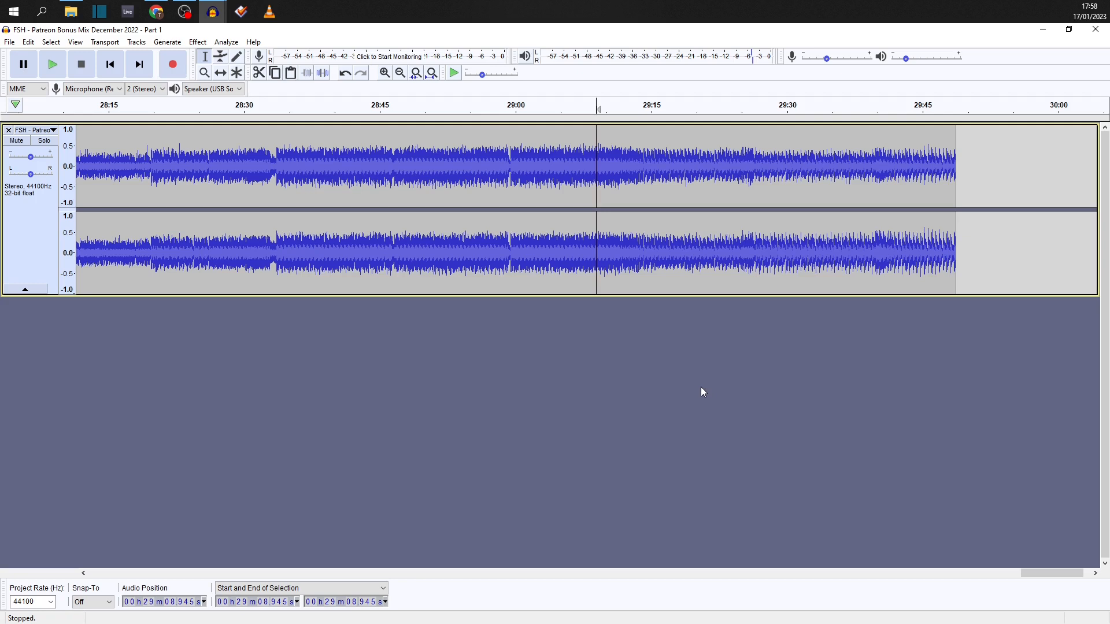
mouse_move(854, 195)
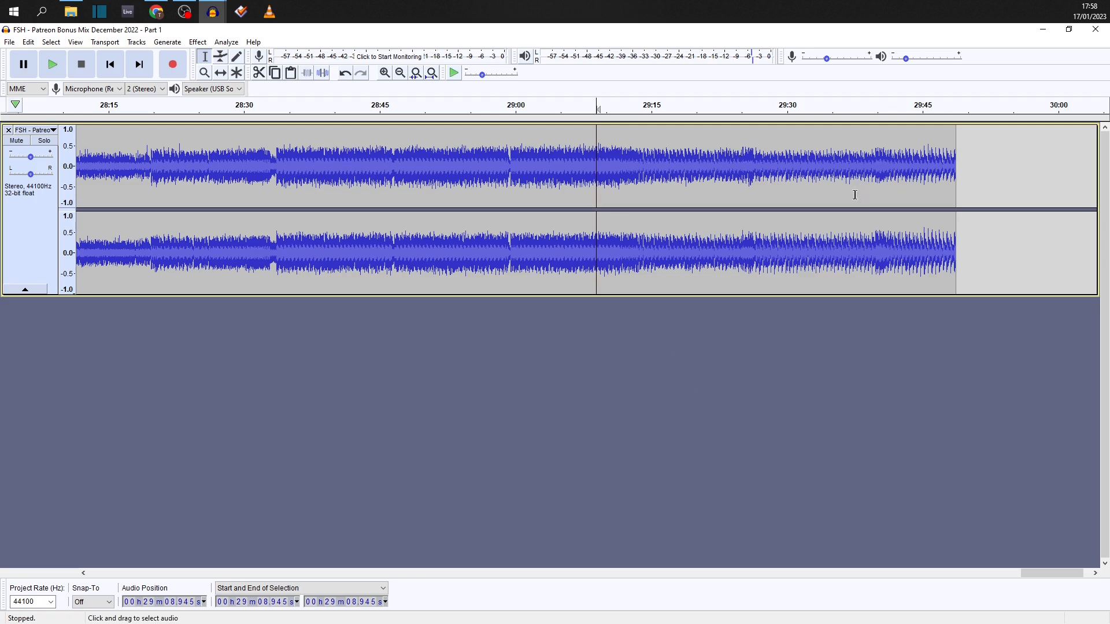
mouse_move(747, 319)
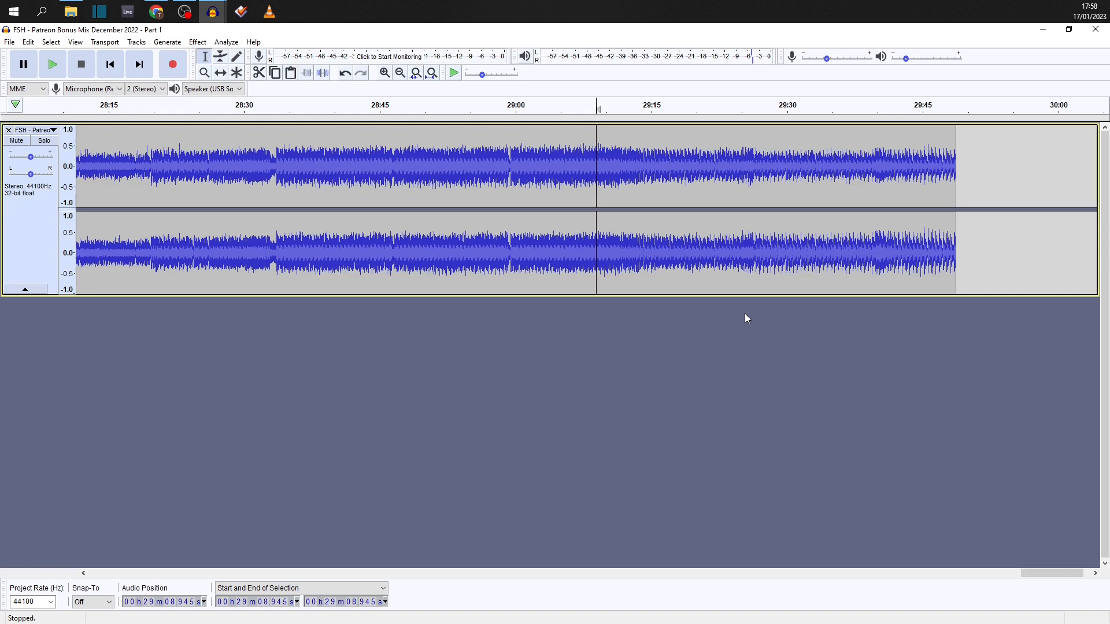
mouse_move(486, 344)
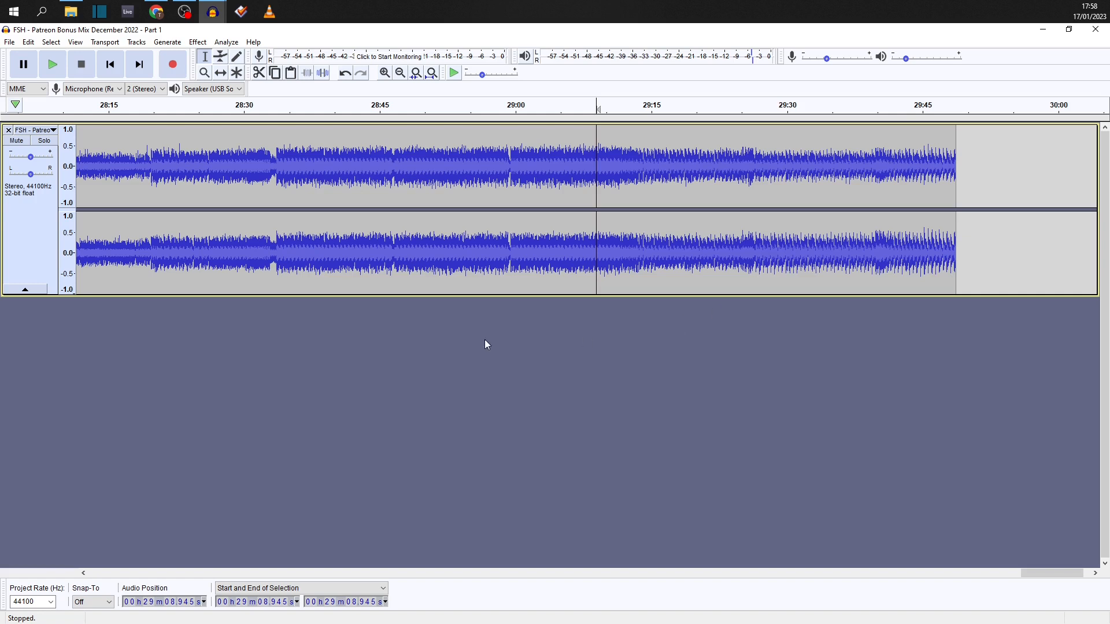
mouse_move(211, 12)
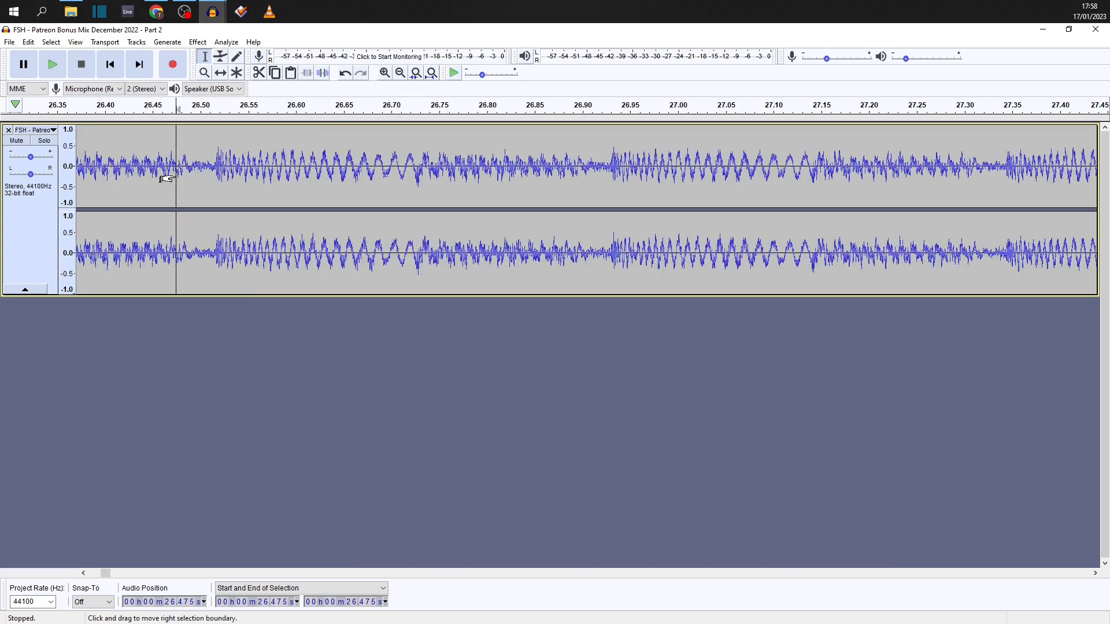
- Show the first 34 seconds of Part 2 with the position at the start
drag(174, 177, 405, 177)
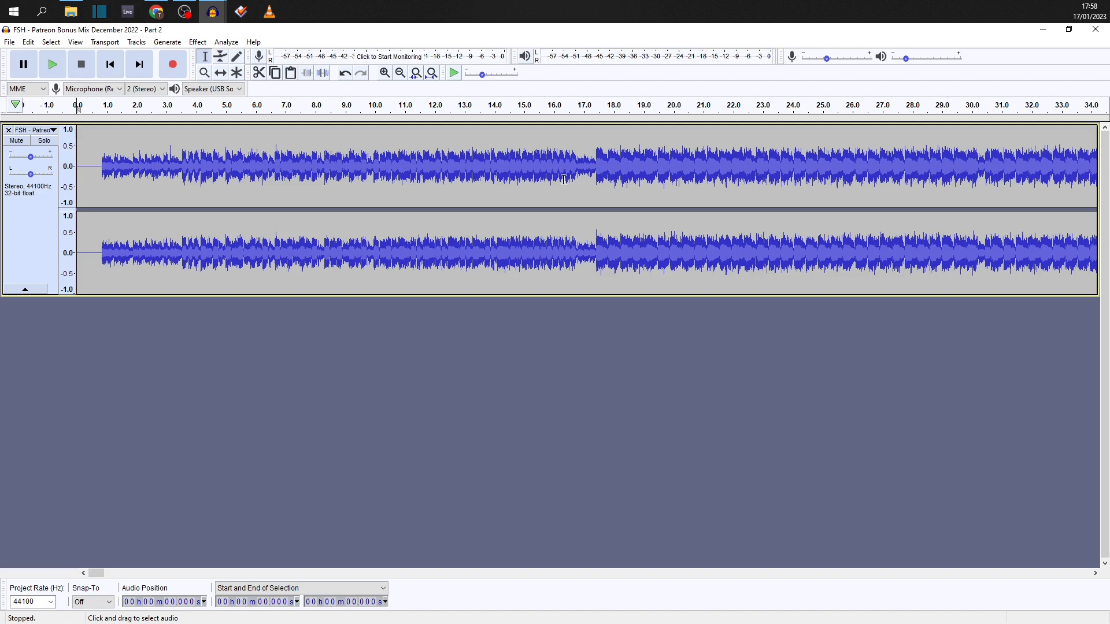
mouse_move(187, 170)
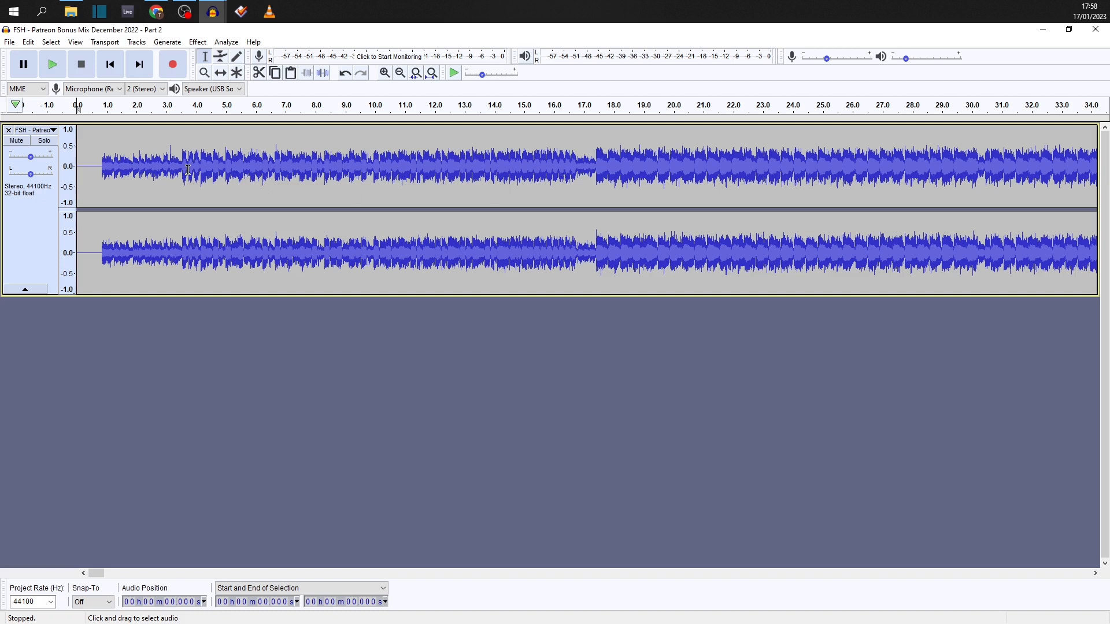
- Zoom in around 3.5 s, place the cursor at 3.550 s, then zoom back out
drag(186, 166, 199, 166)
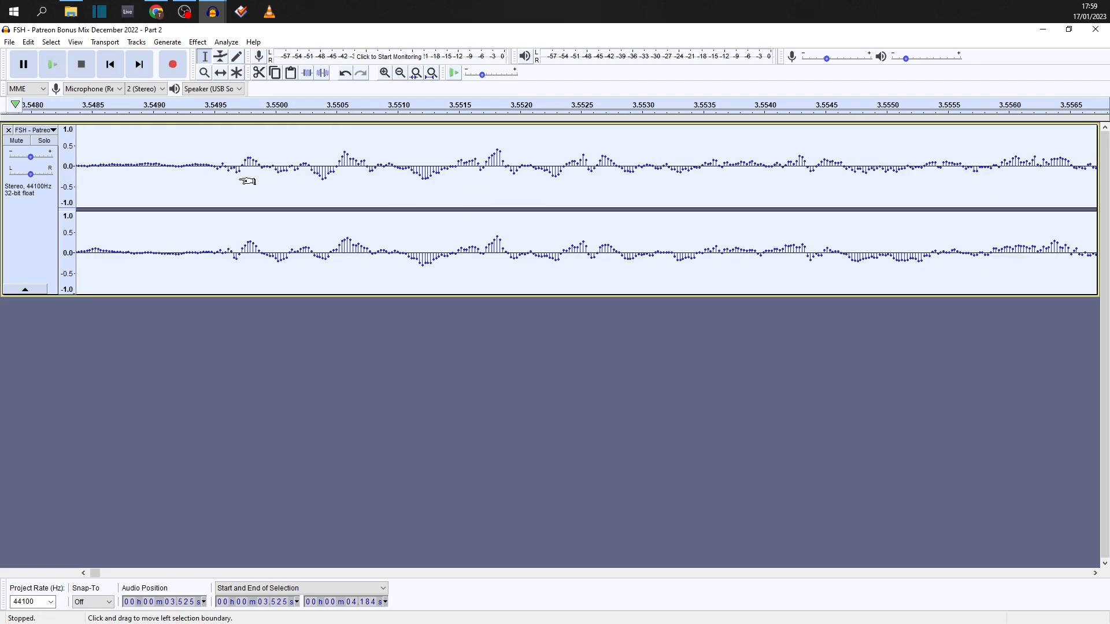
click(383, 73)
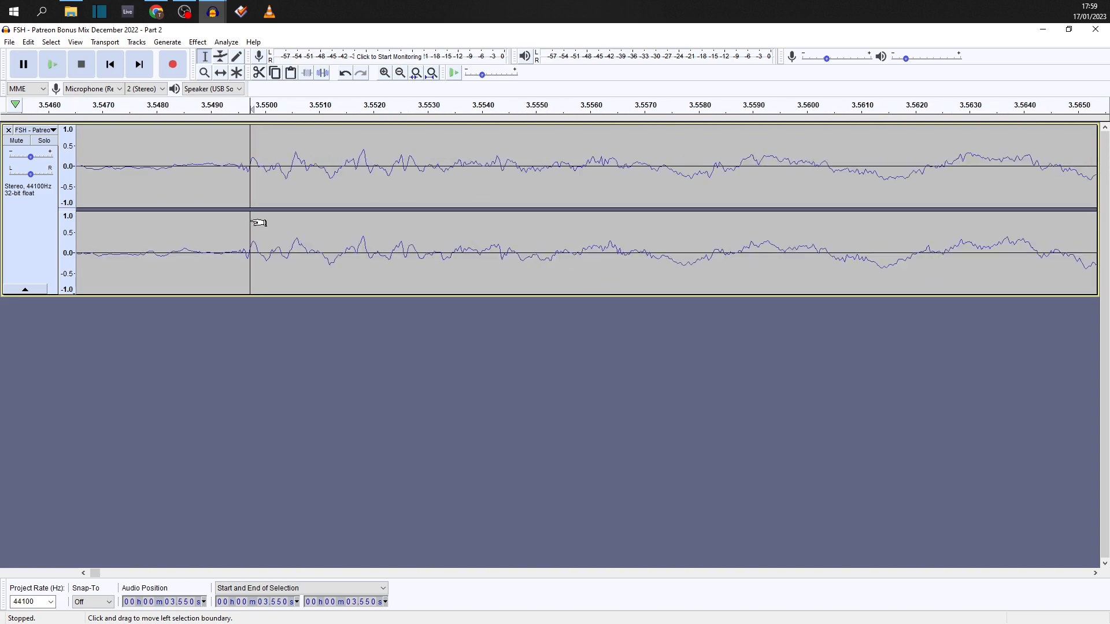
click(431, 73)
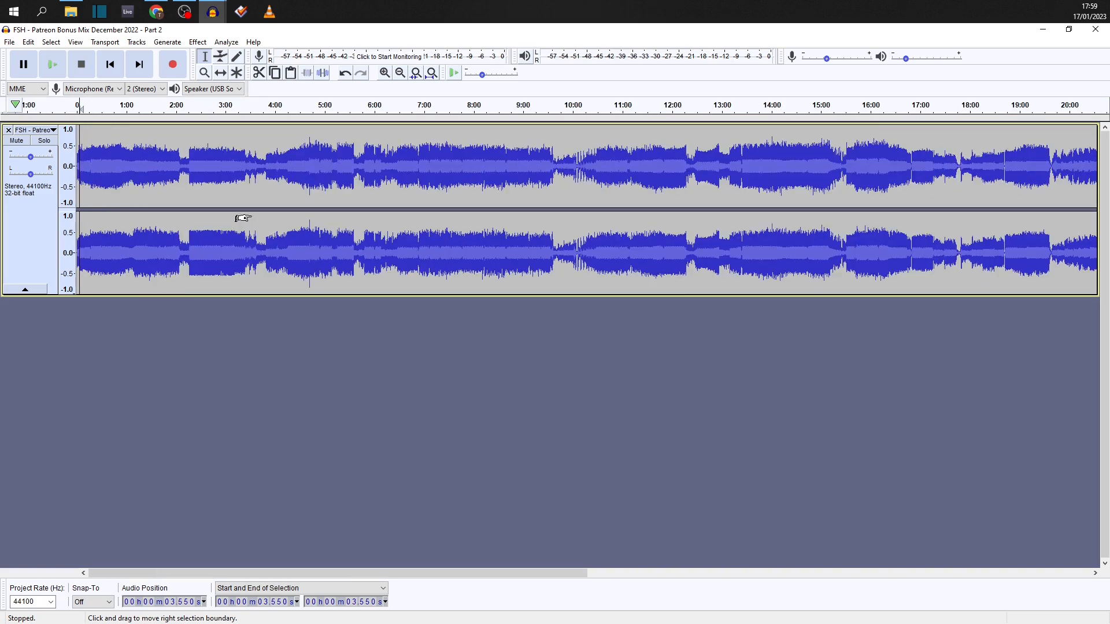
click(432, 73)
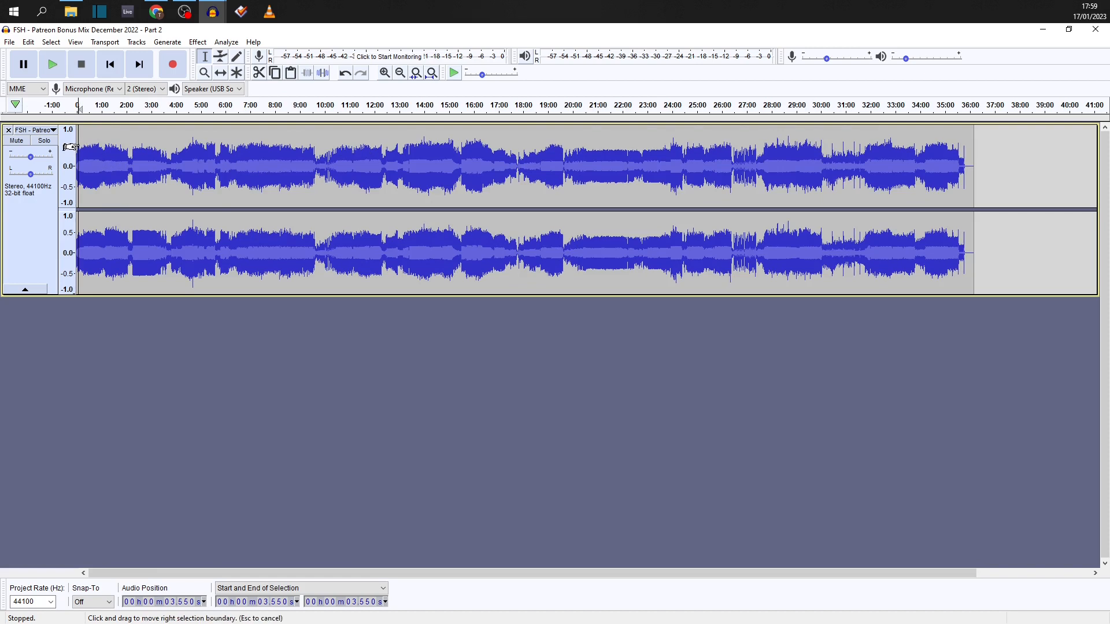
- Drag-select Part 2 from 3.55 s to its end at about 36:46
drag(78, 167, 385, 153)
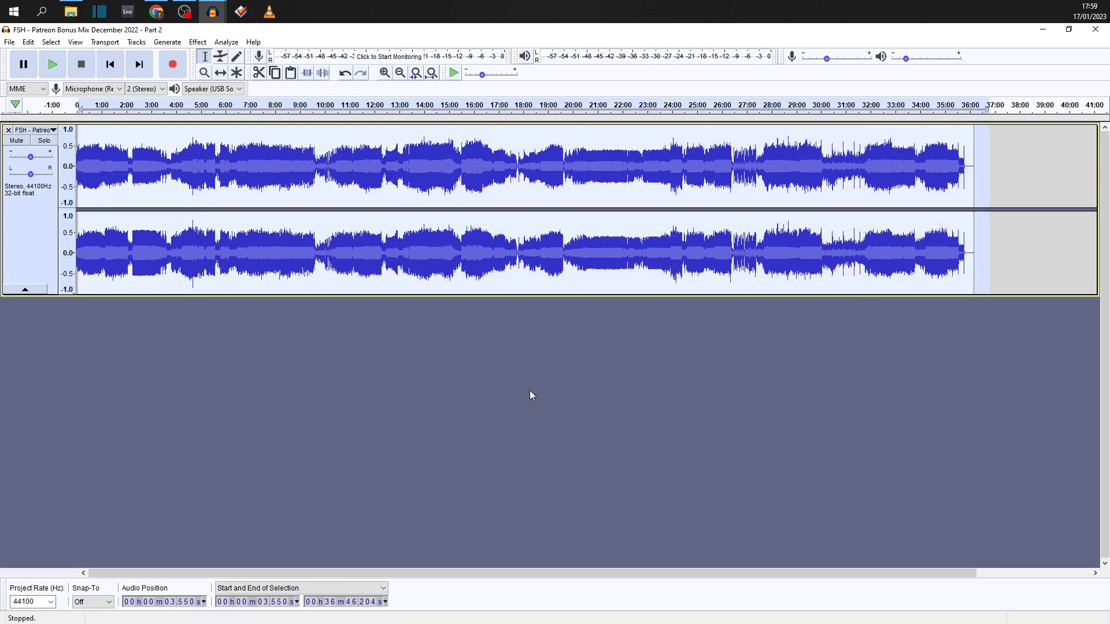
mouse_move(605, 480)
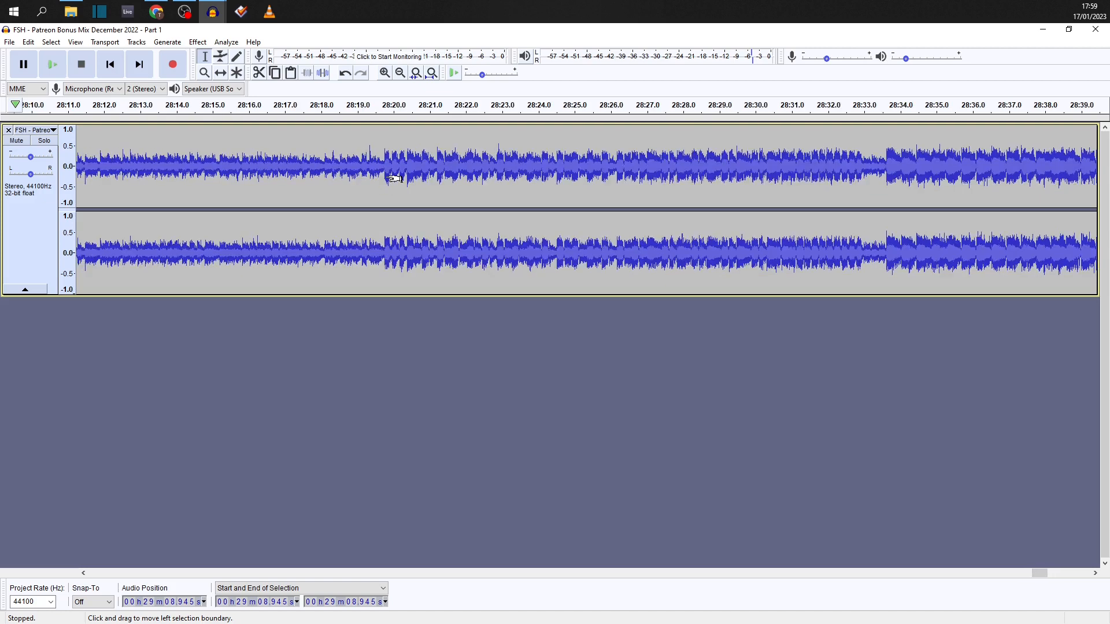
- Switch to Part 1 and place the splice cursor at 28:19.7
click(51, 64)
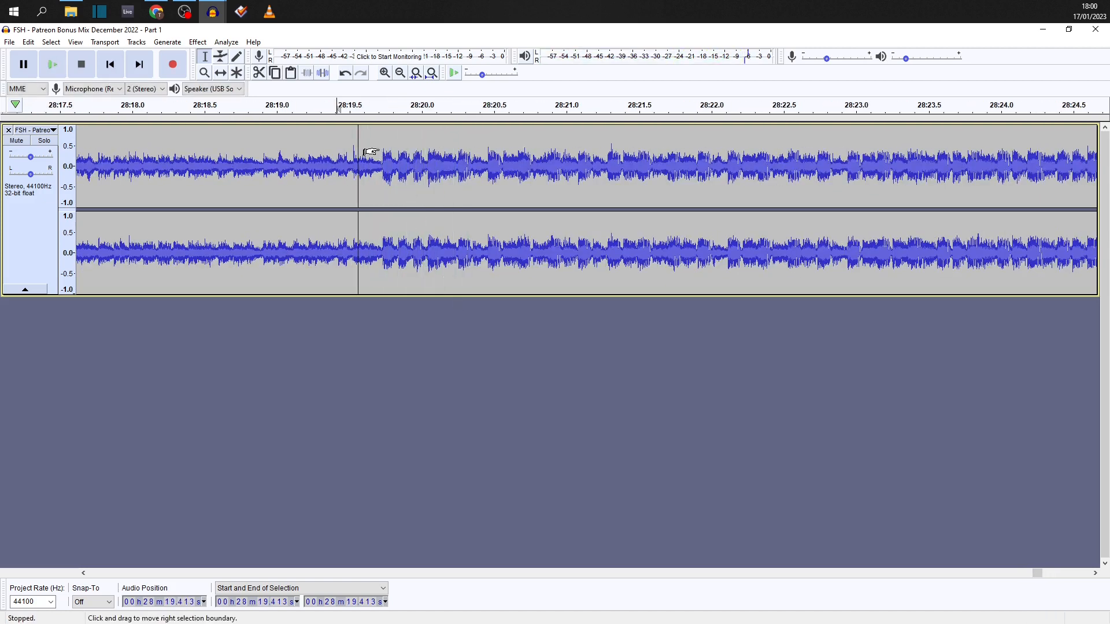
click(384, 73)
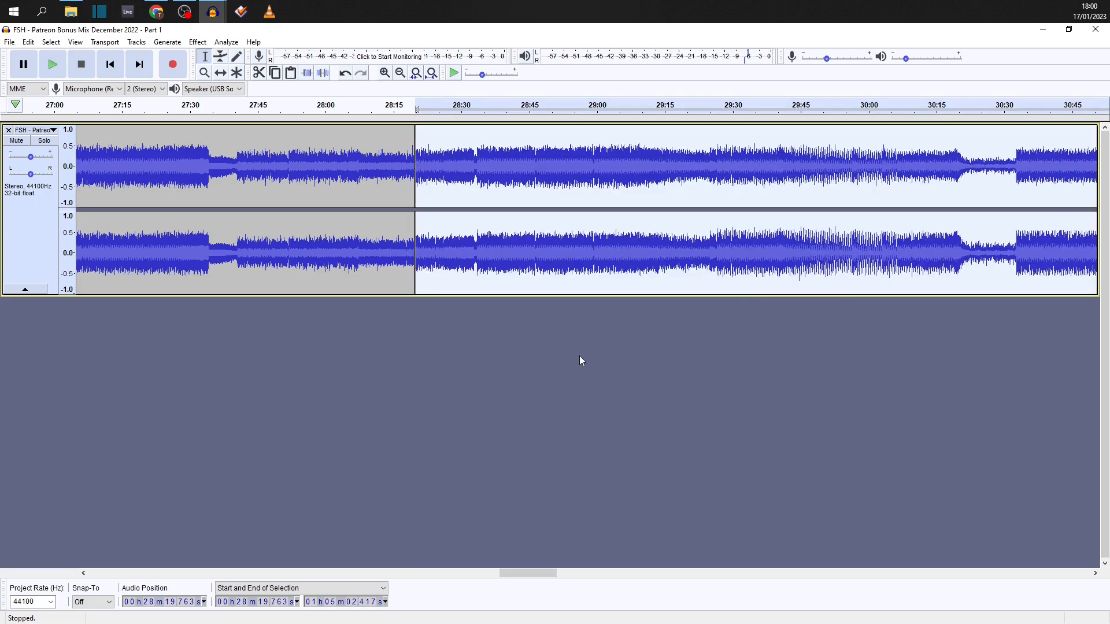
mouse_move(394, 180)
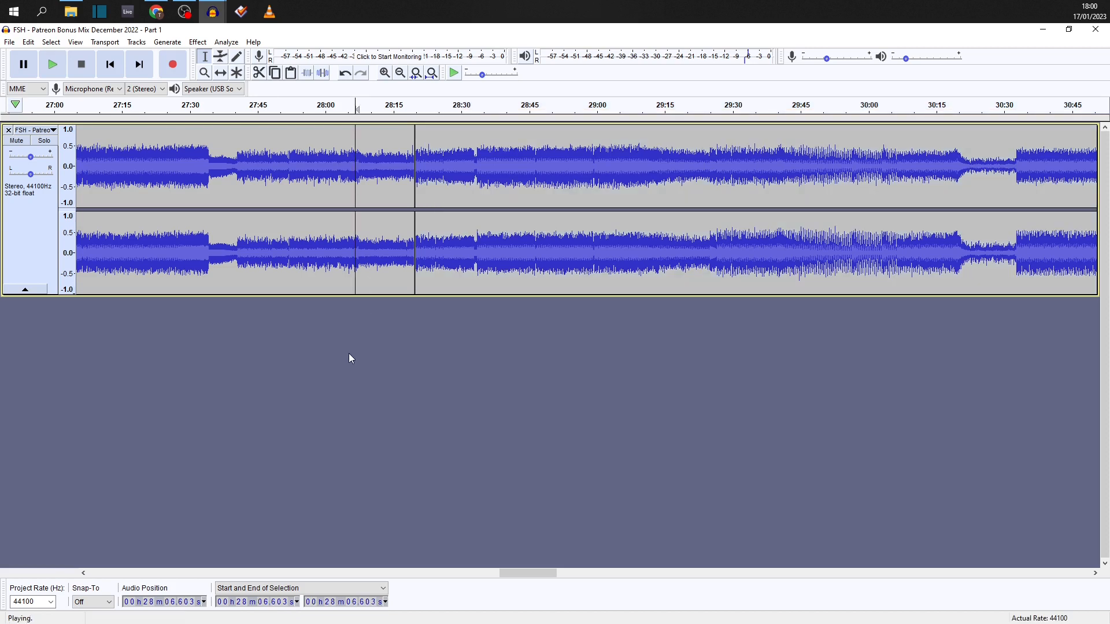
- Play the splice from about 28:06 past the 28:19 join, then stop
click(51, 63)
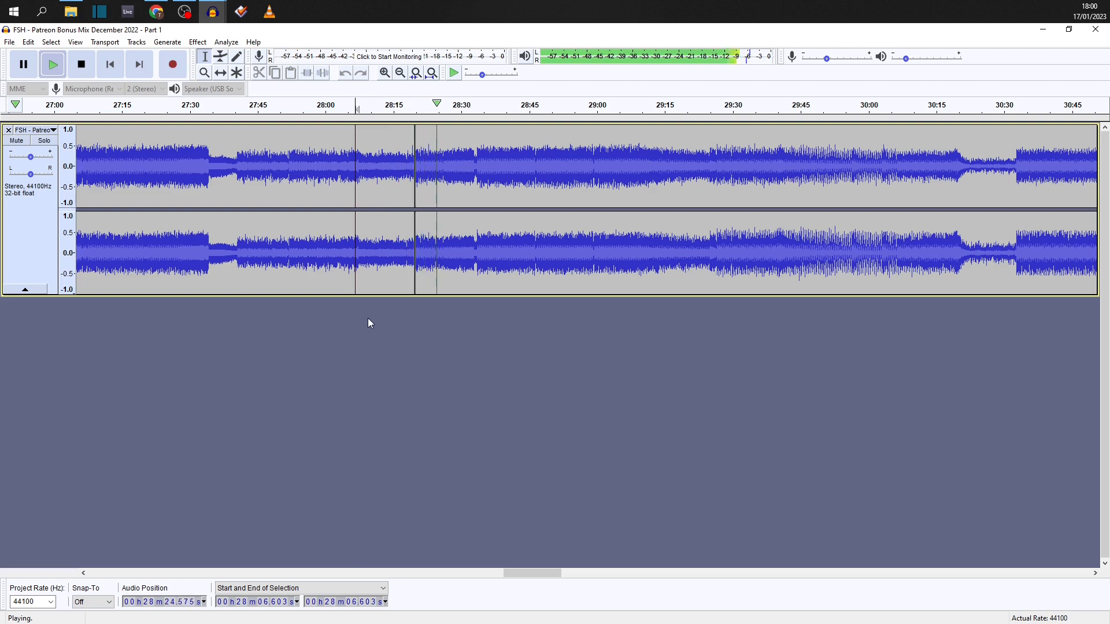
click(81, 64)
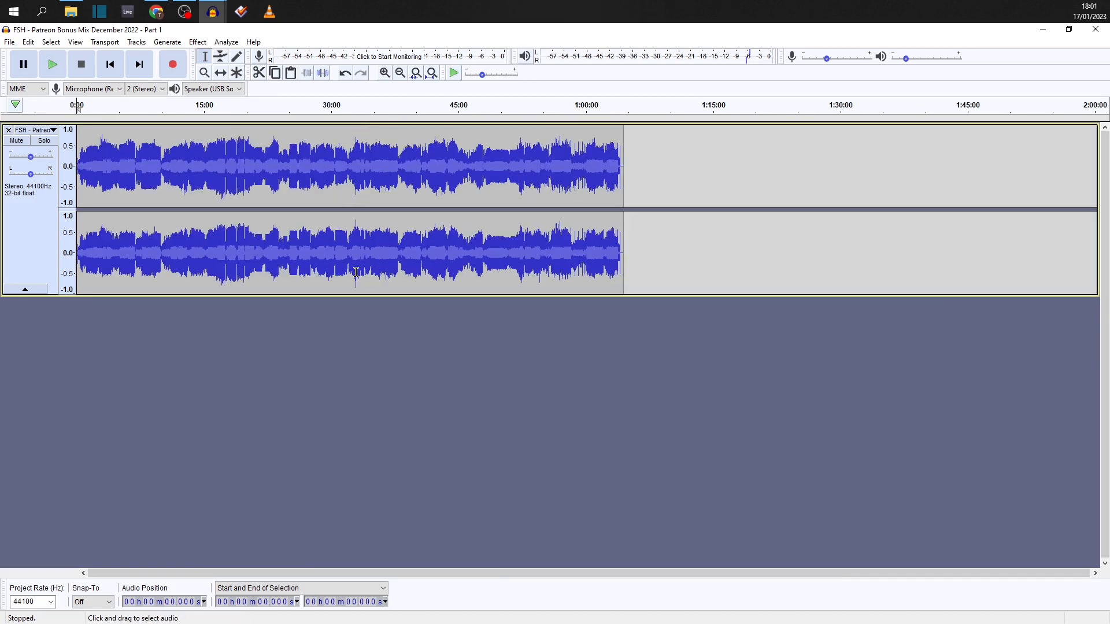
mouse_move(329, 287)
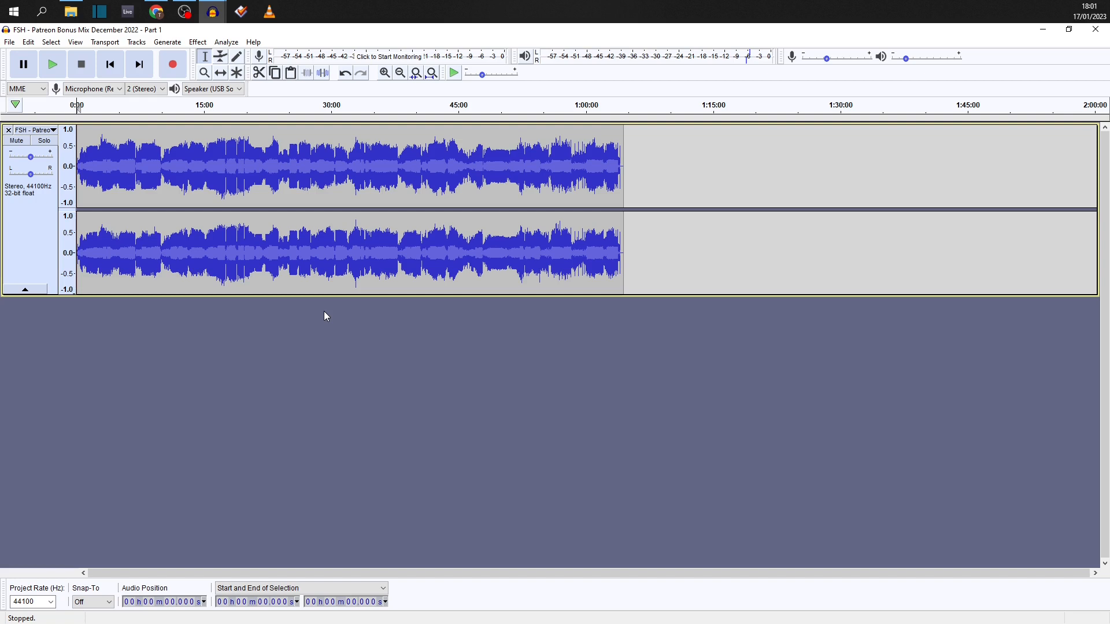
mouse_move(322, 321)
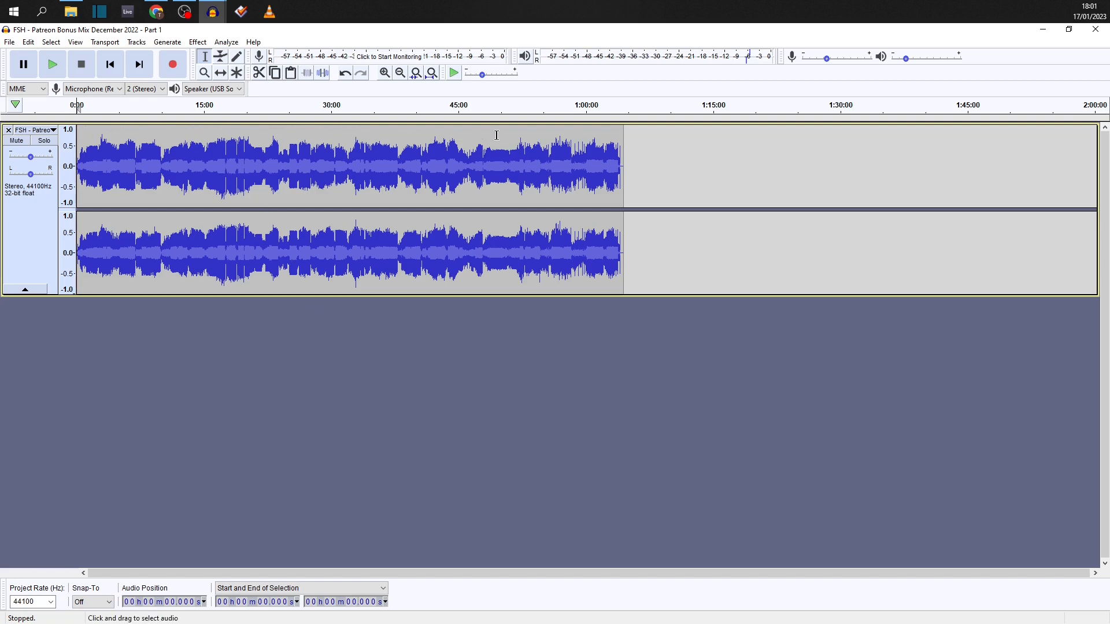
mouse_move(261, 286)
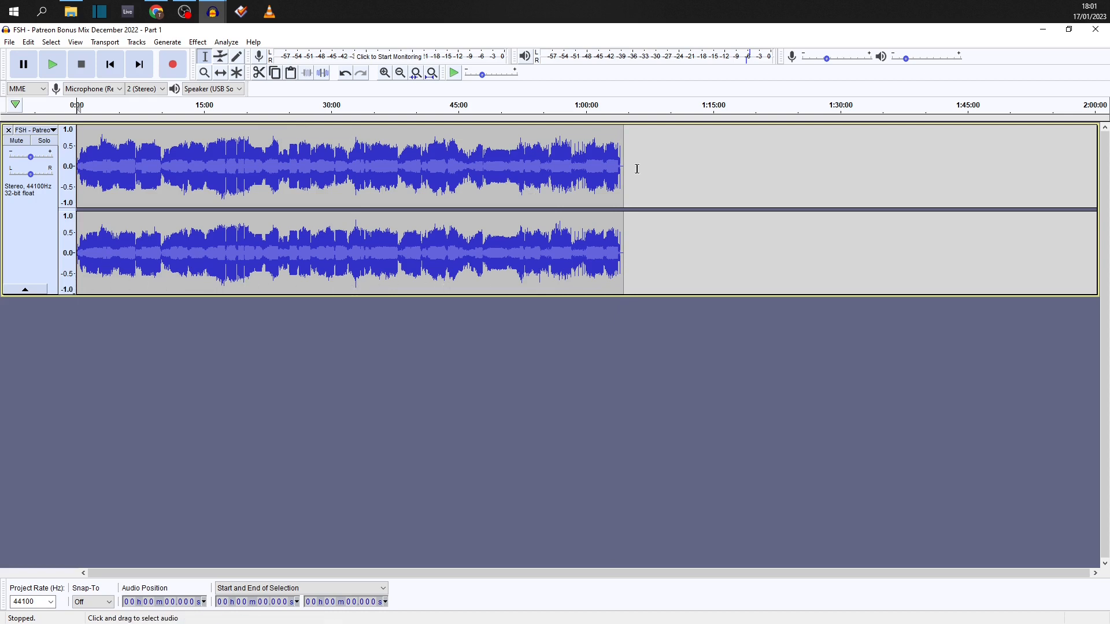
click(622, 167)
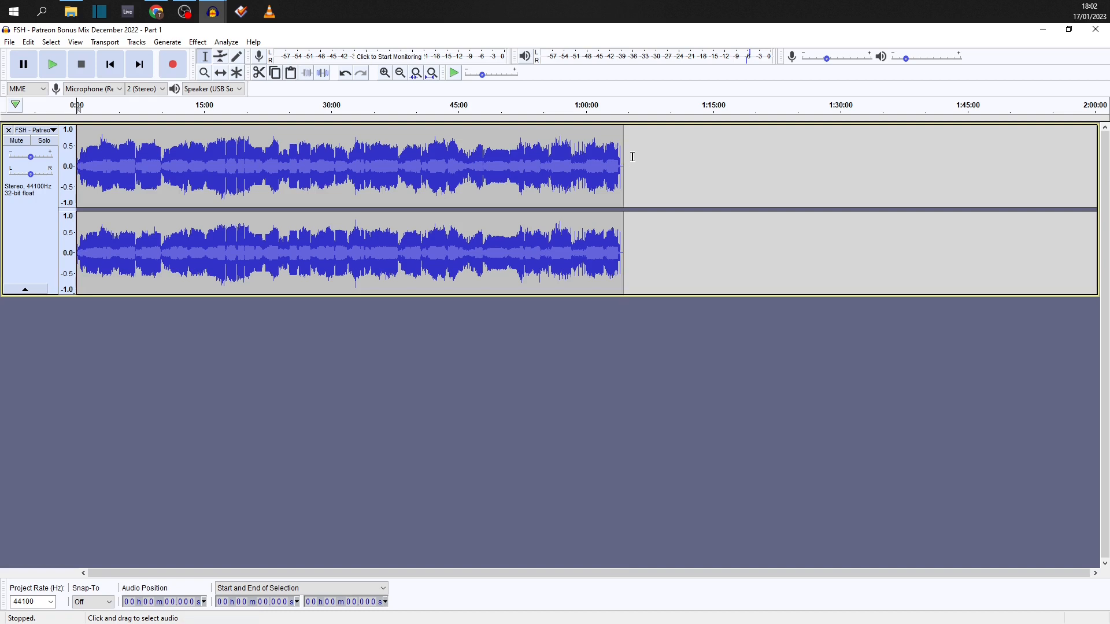
mouse_move(654, 206)
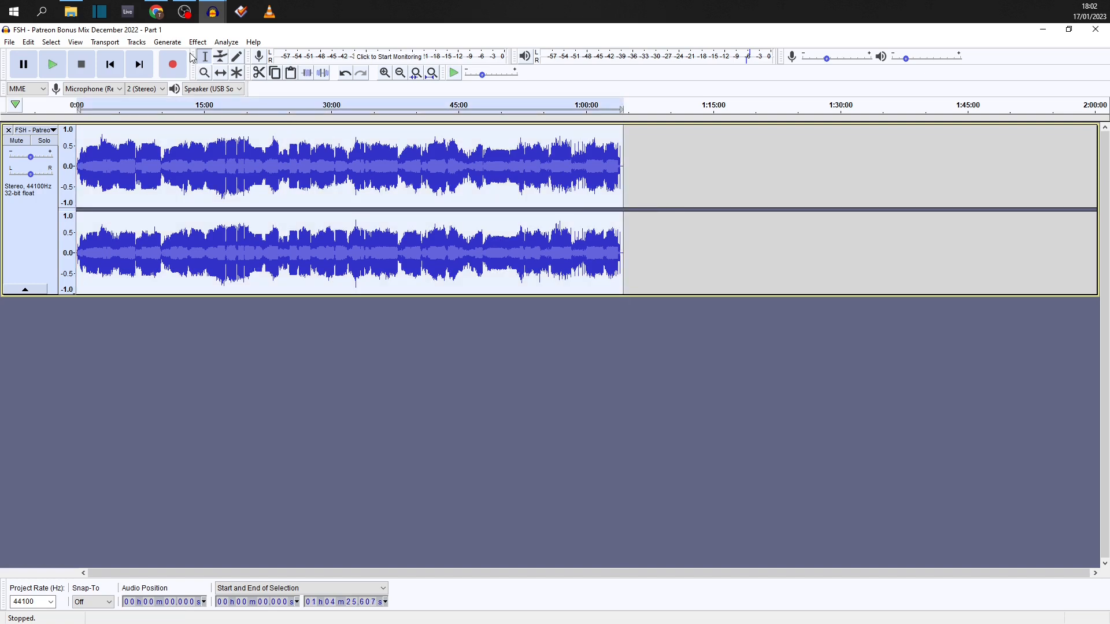
- Choose Amplify from the Effect menu for the 64-minute joined mix
click(198, 42)
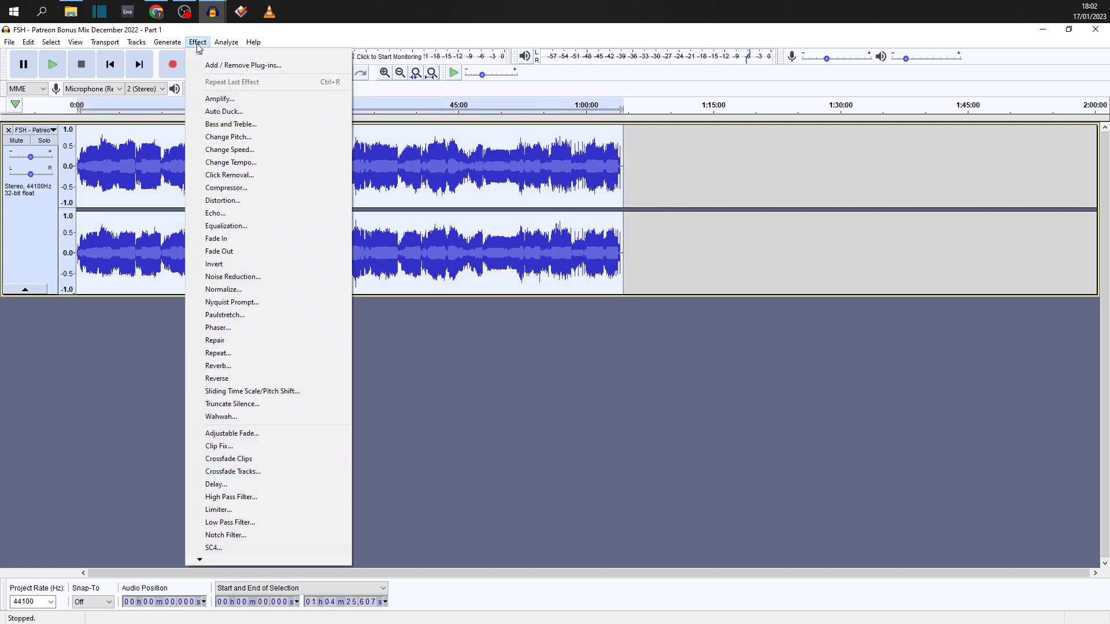
mouse_move(219, 98)
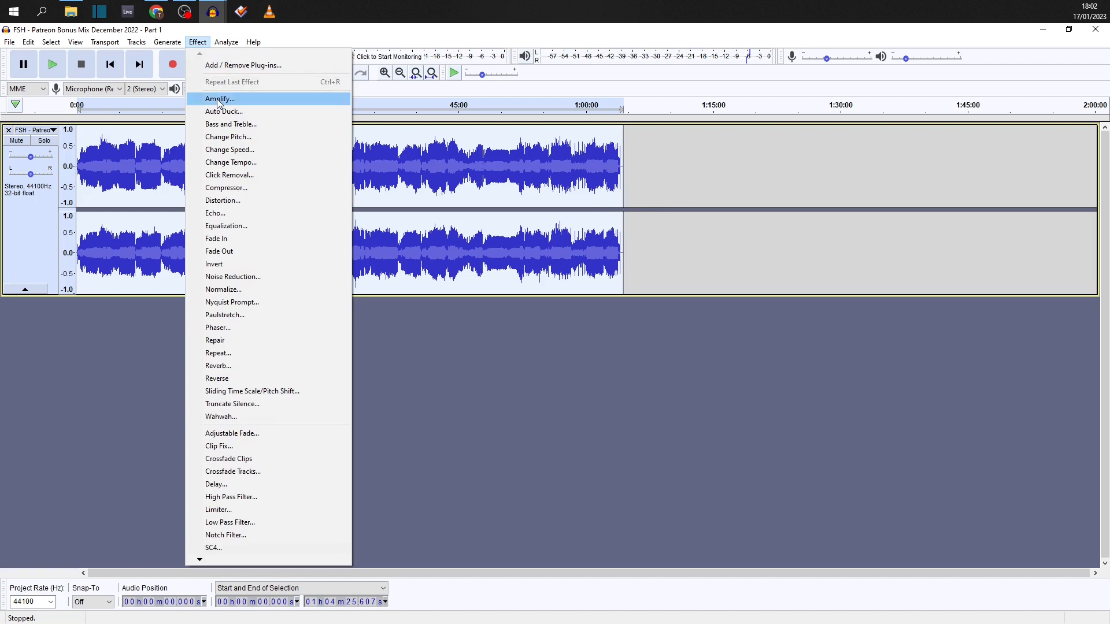
click(220, 99)
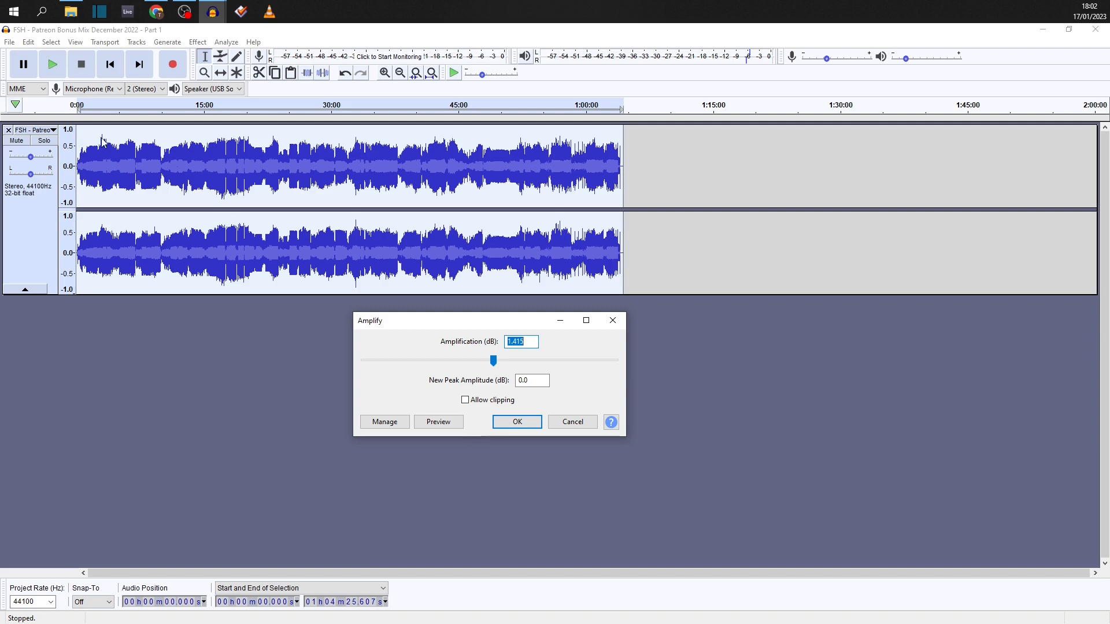
mouse_move(263, 145)
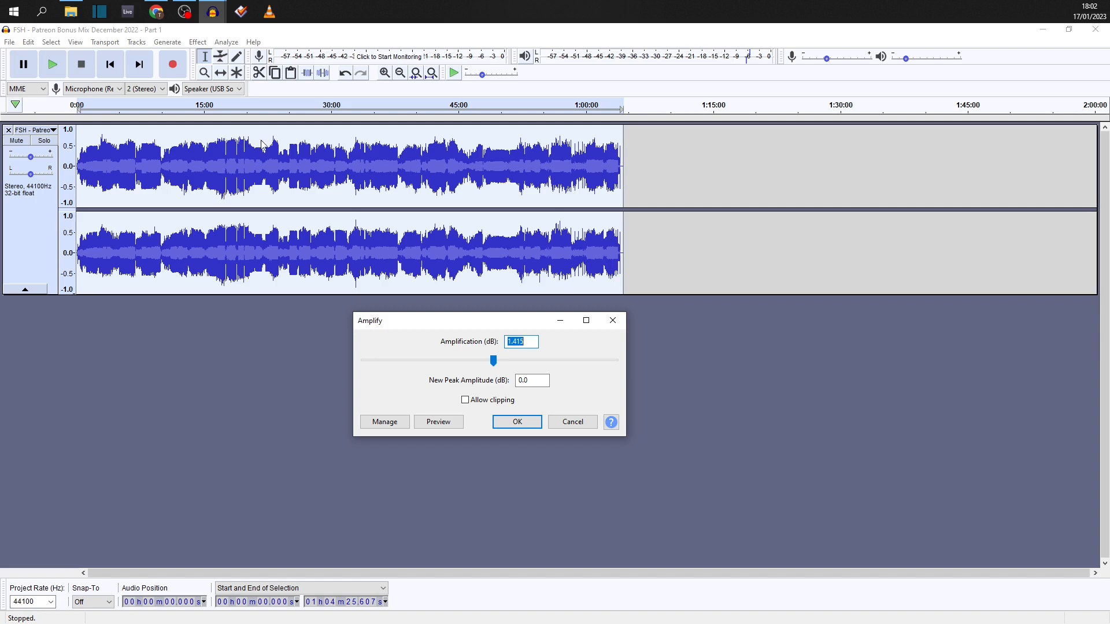
mouse_move(357, 143)
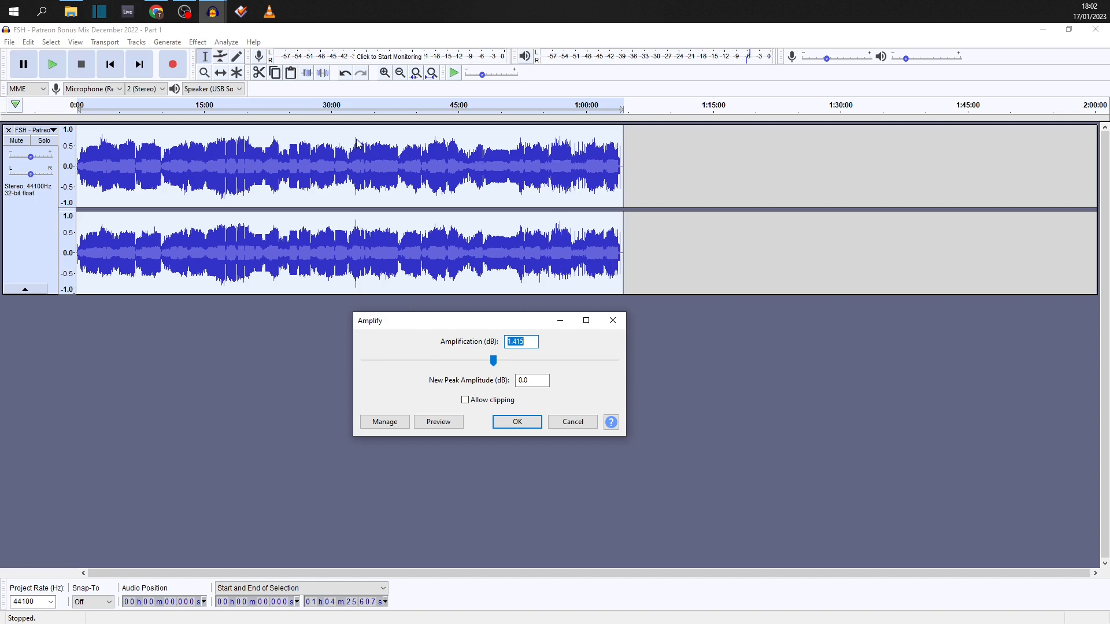
mouse_move(515, 144)
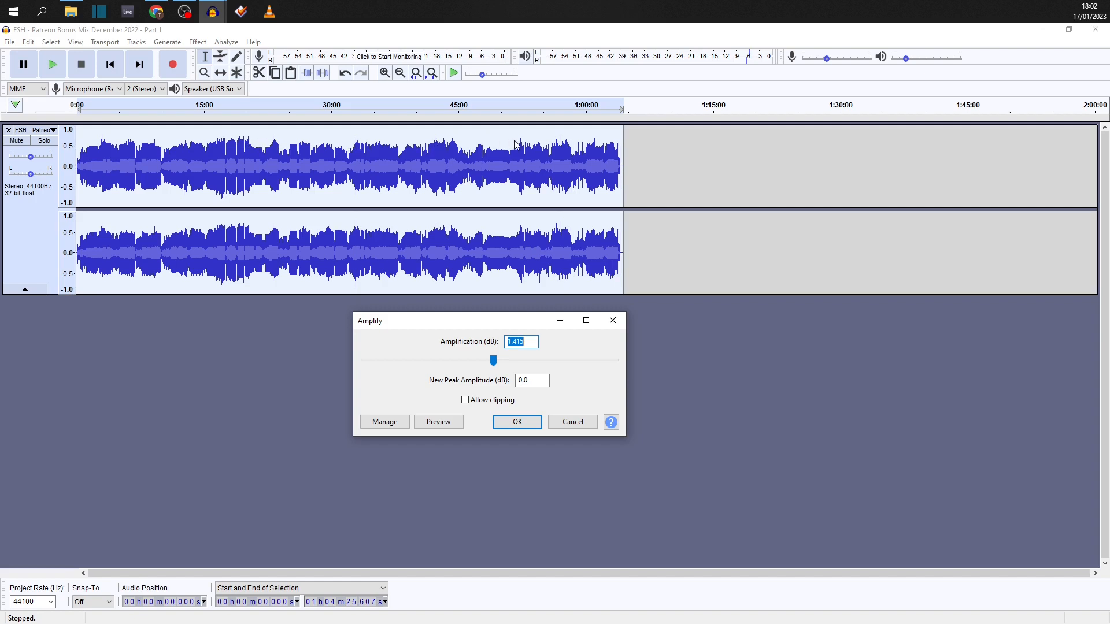
mouse_move(90, 148)
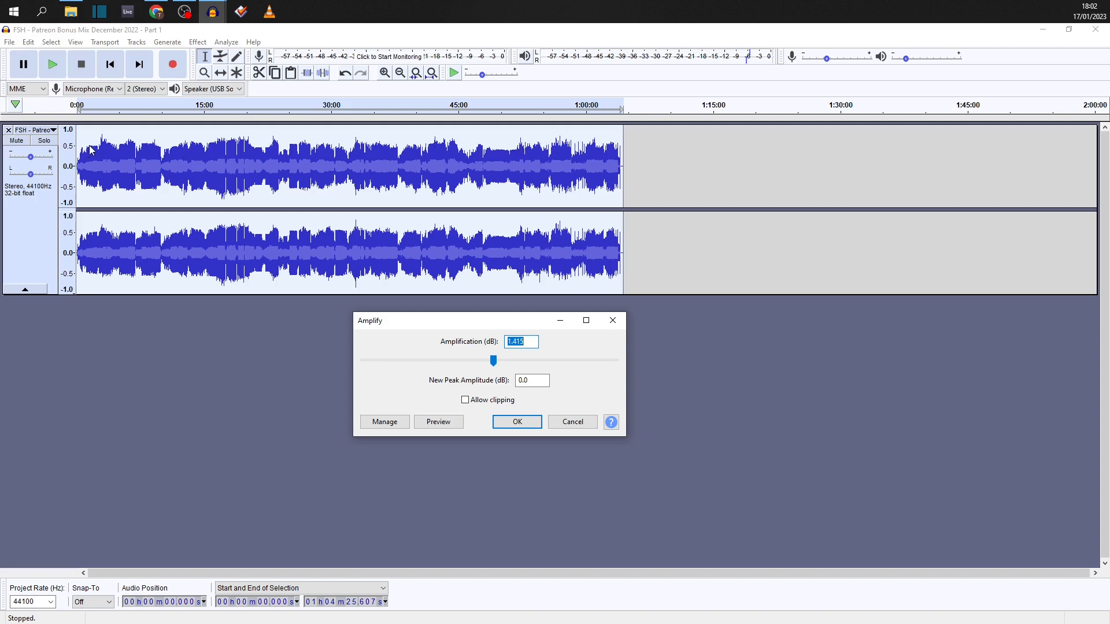
mouse_move(423, 146)
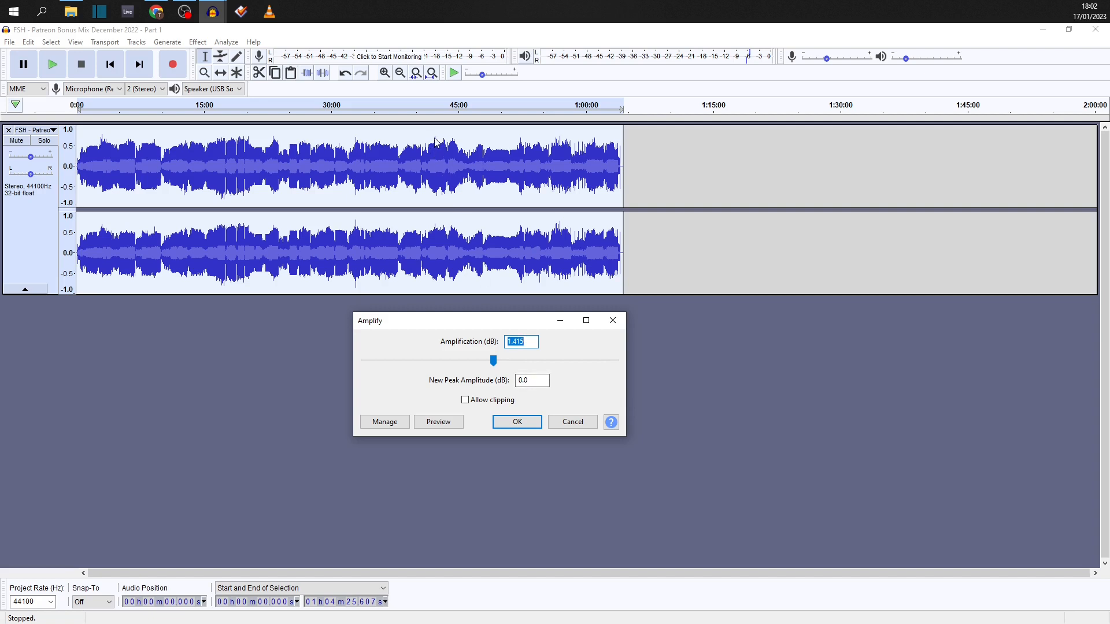
mouse_move(356, 146)
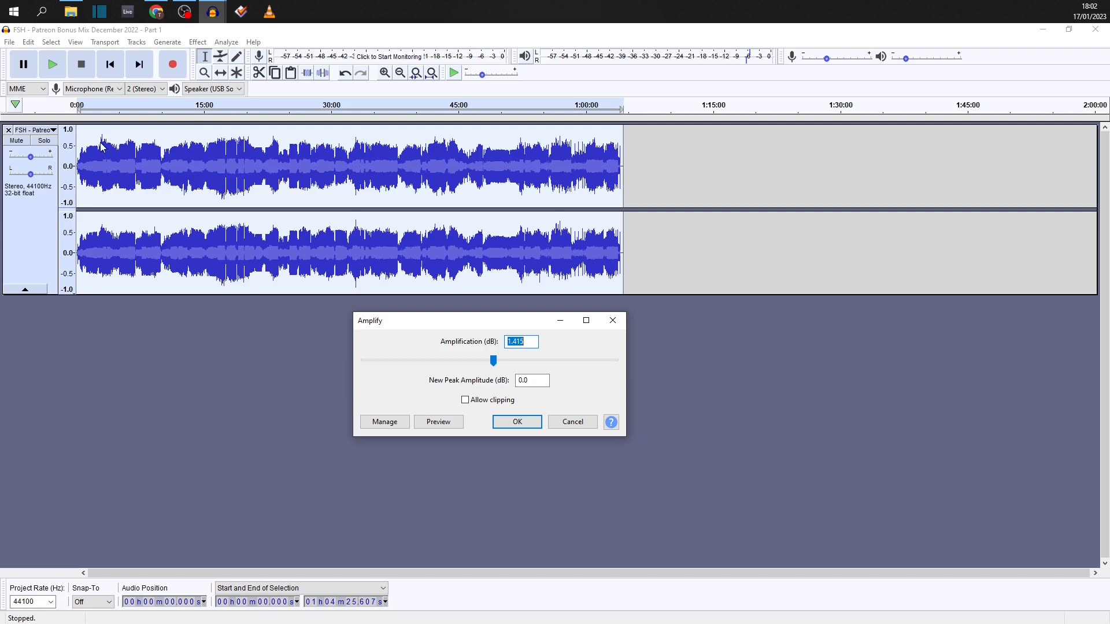
mouse_move(130, 196)
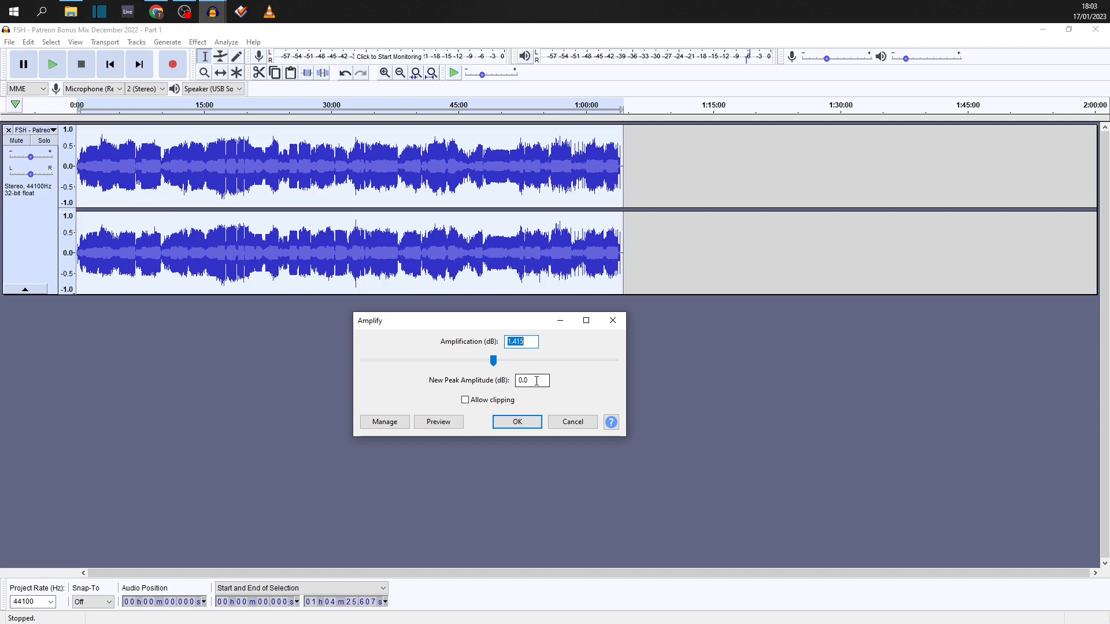
- Enter a 2.5 dB new peak amplitude (3.915 dB gain) and tick Allow clipping
click(532, 380)
text(2.5)
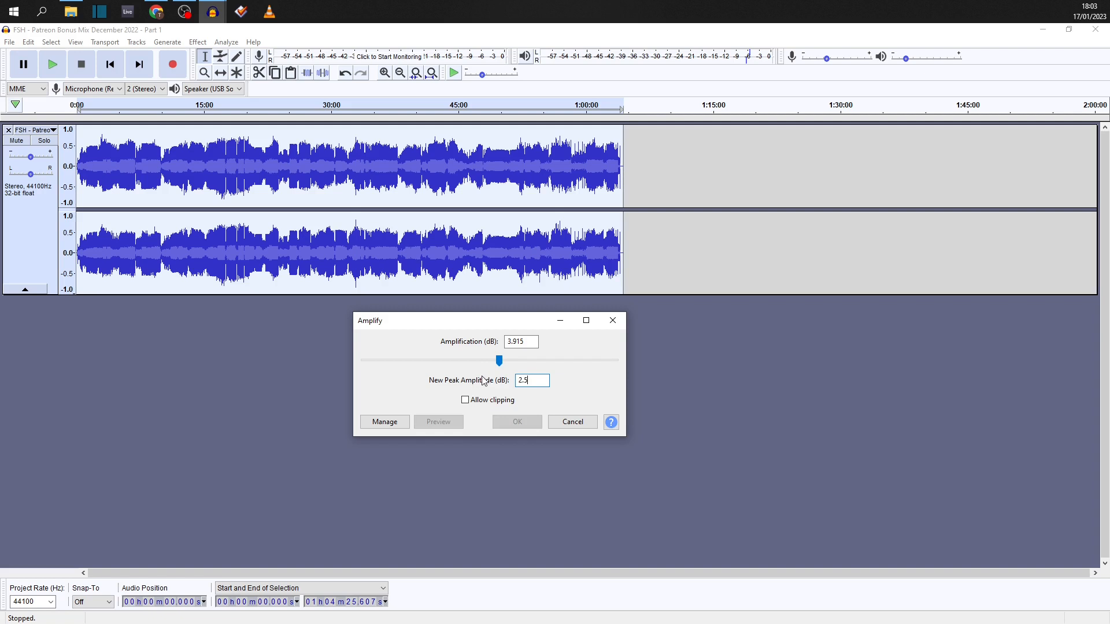
click(521, 341)
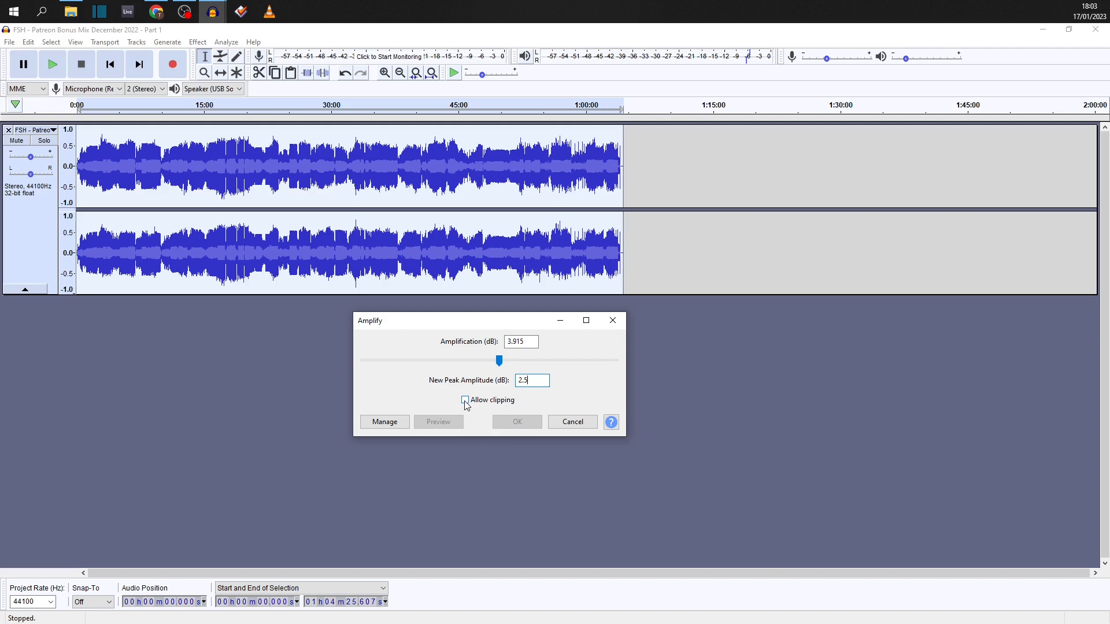
click(465, 400)
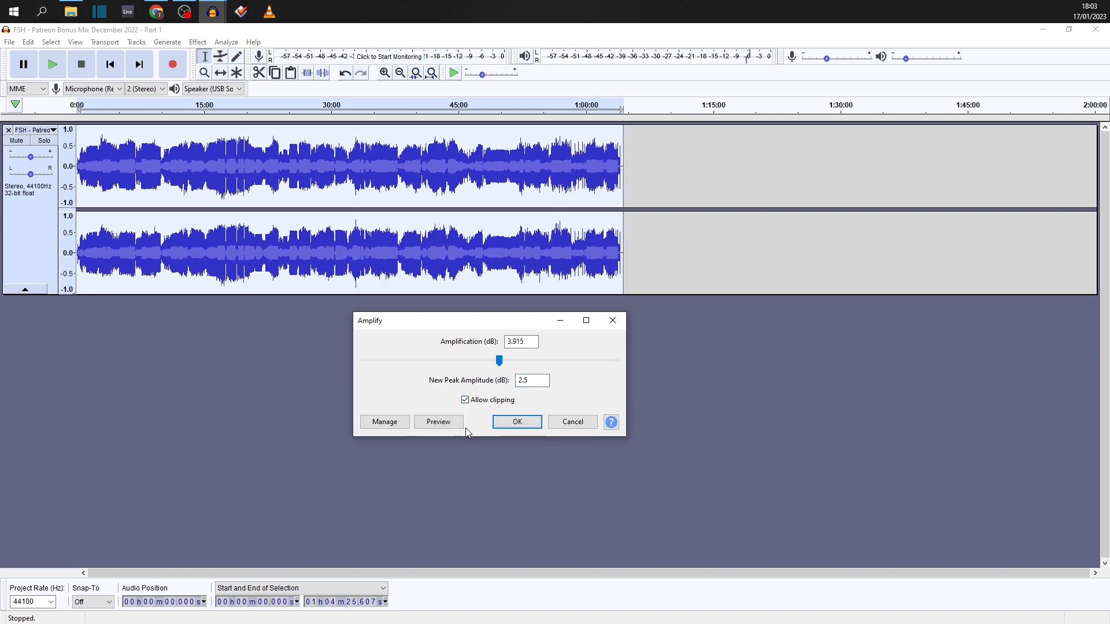
- Confirm Amplify to boost the whole mix by 3.915 dB
click(516, 421)
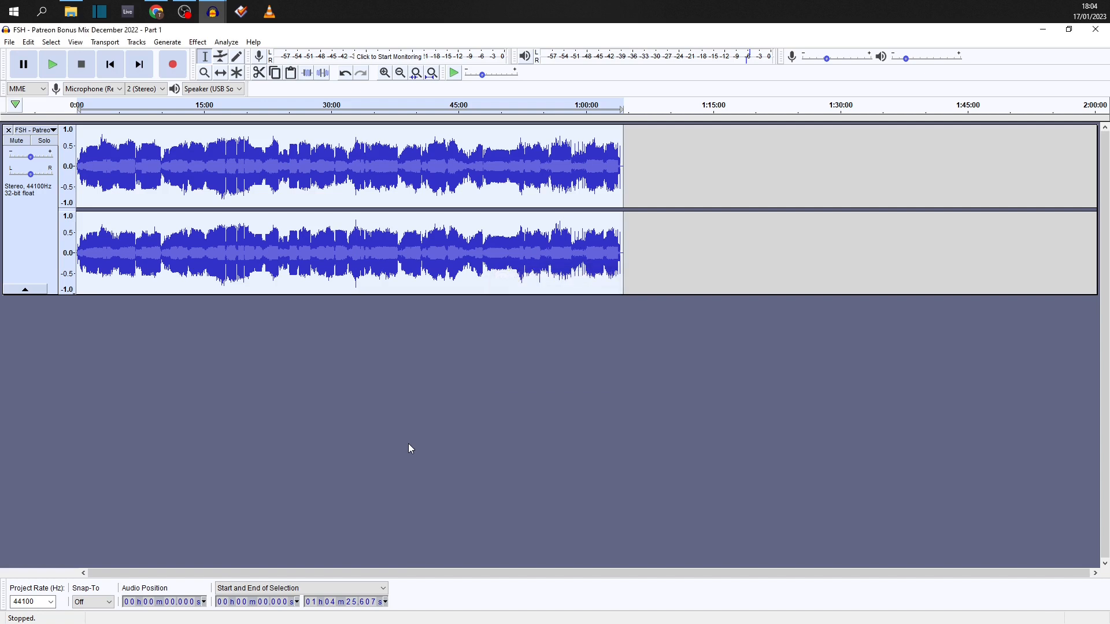
mouse_move(276, 369)
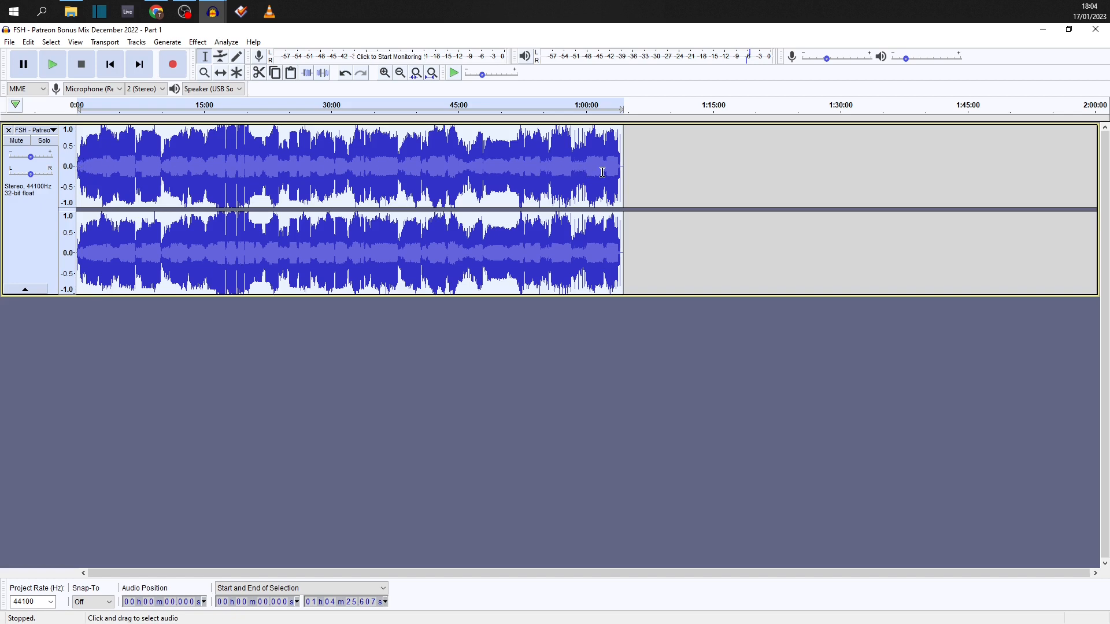
mouse_move(261, 185)
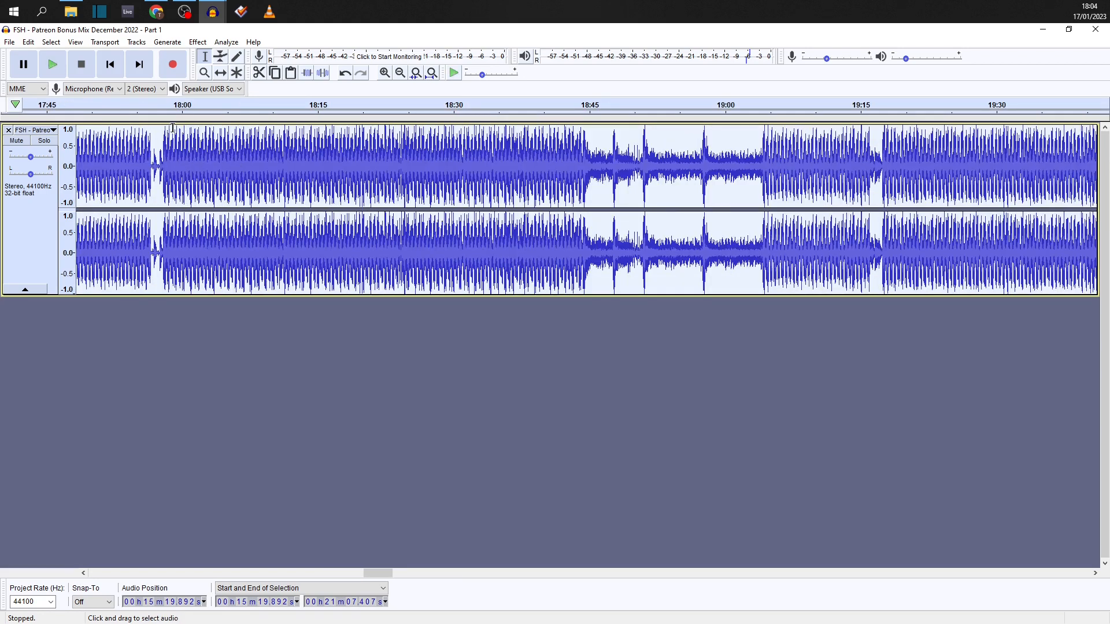
mouse_move(202, 127)
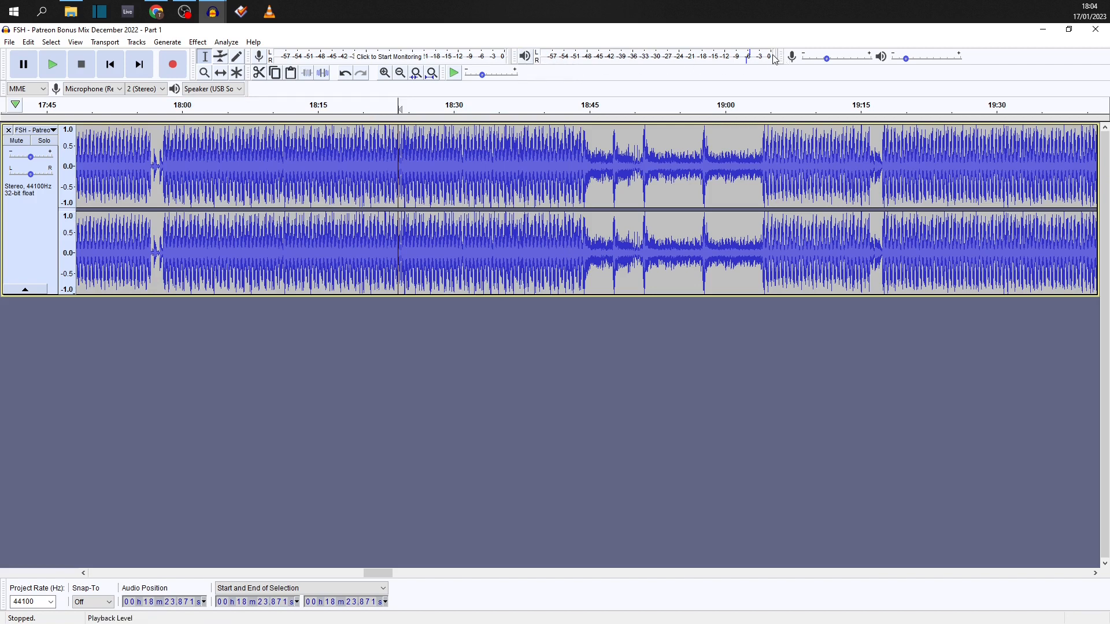
mouse_move(405, 221)
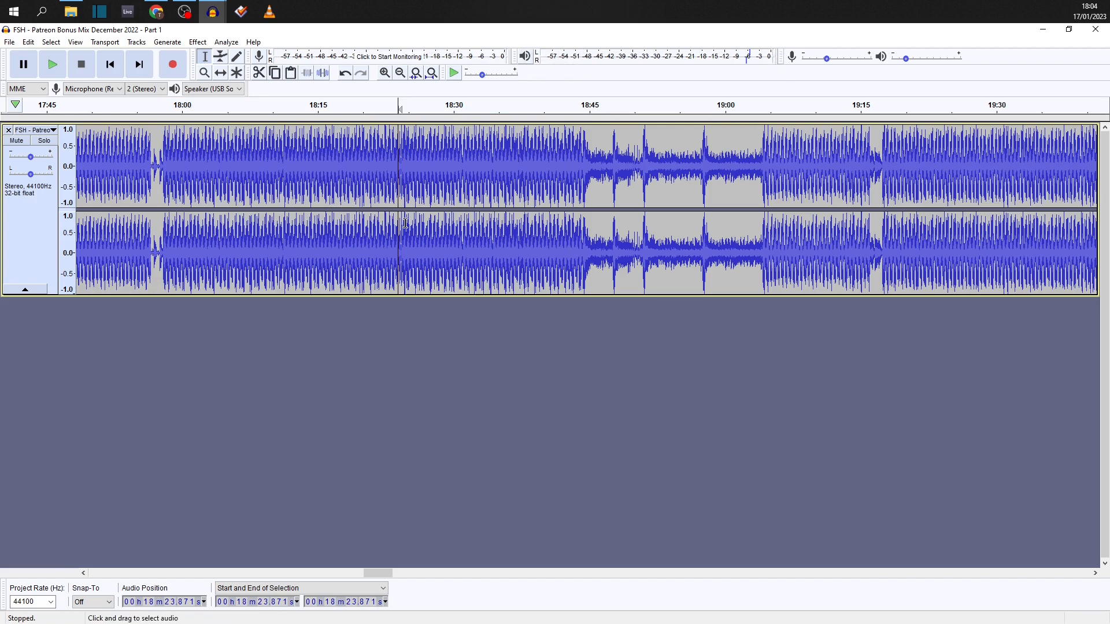
- Briefly play the boosted audio near 18:23, then fit the entire mix to the window
click(51, 64)
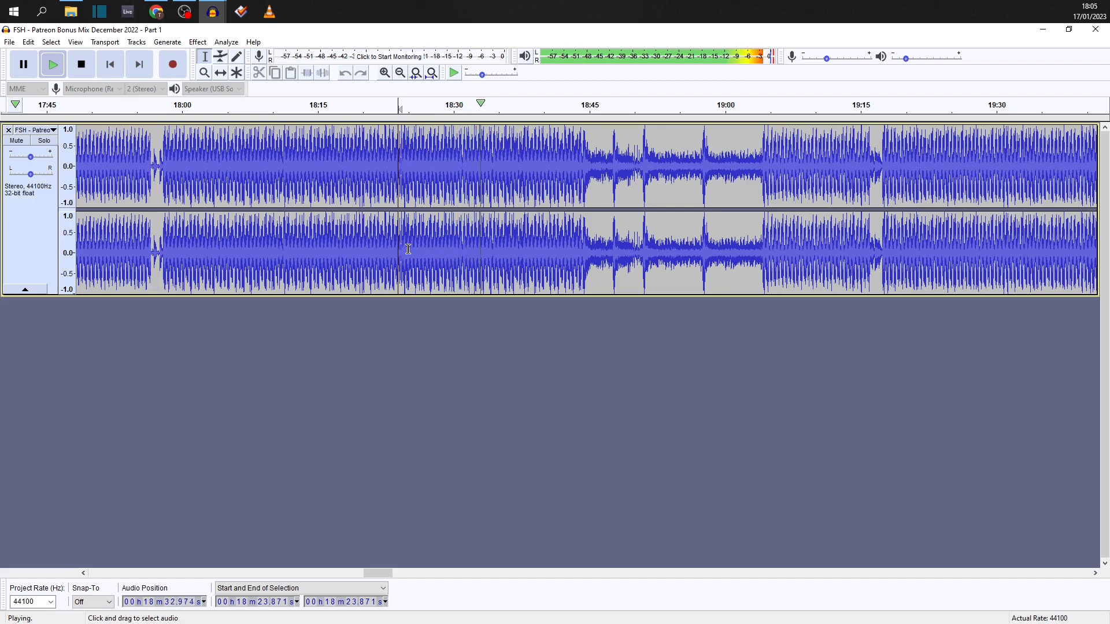
click(80, 63)
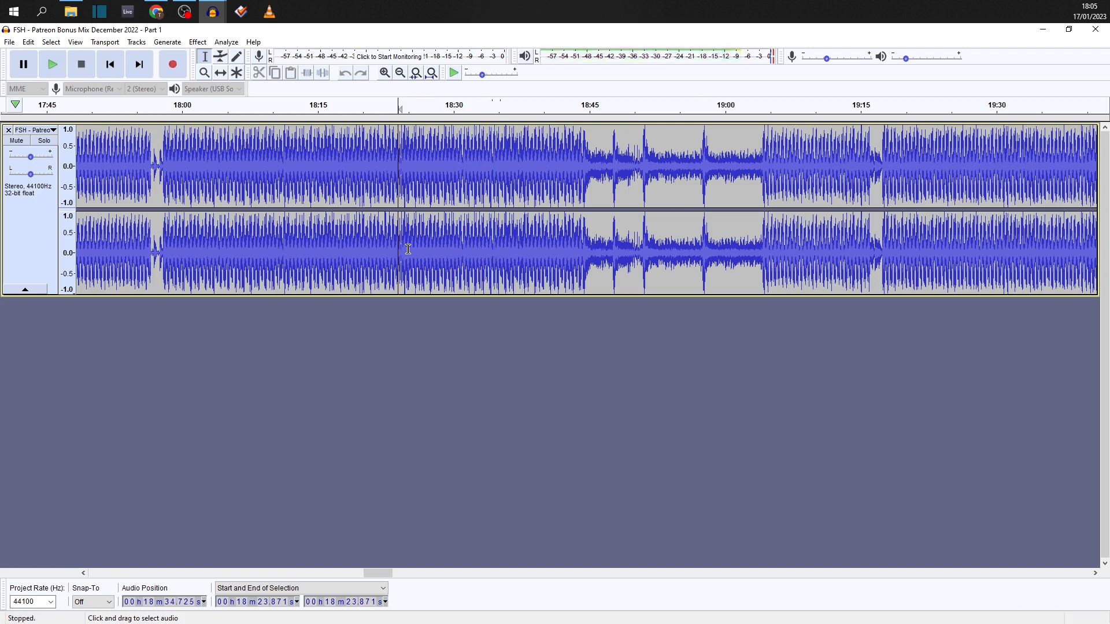
click(432, 73)
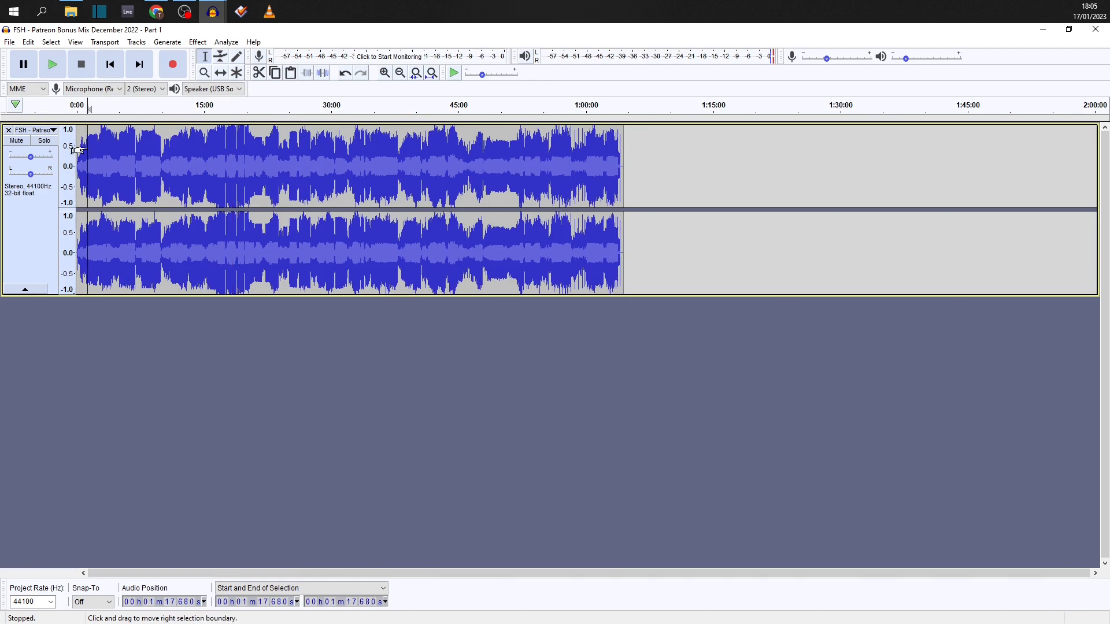
mouse_move(111, 158)
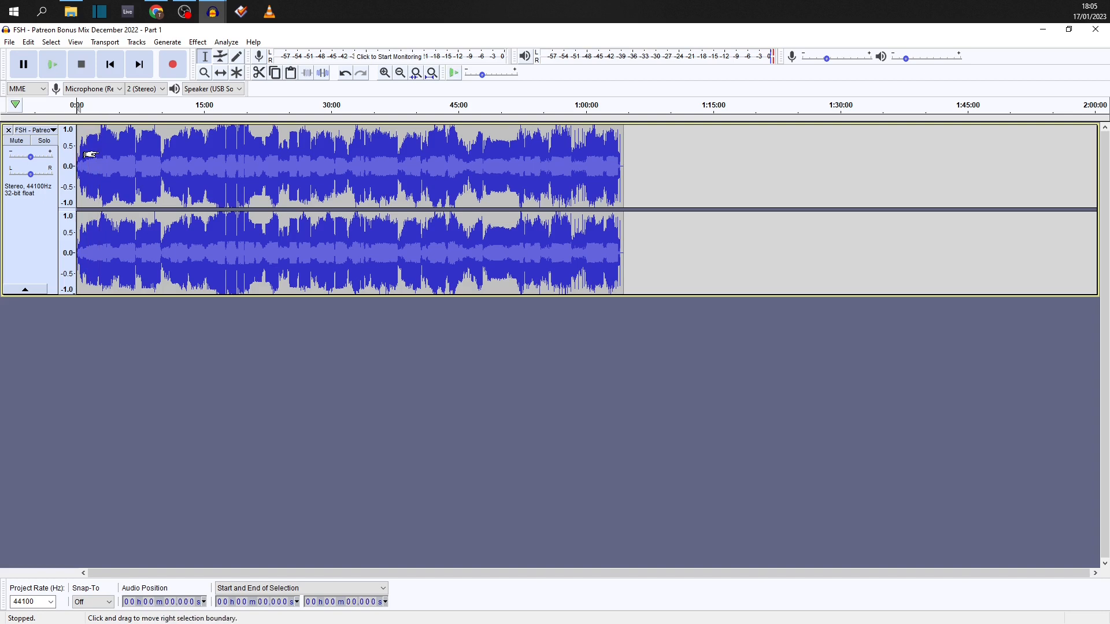
- Zoom in on the mix's opening seconds, play them, then jump to the end at 1:04:21
click(383, 73)
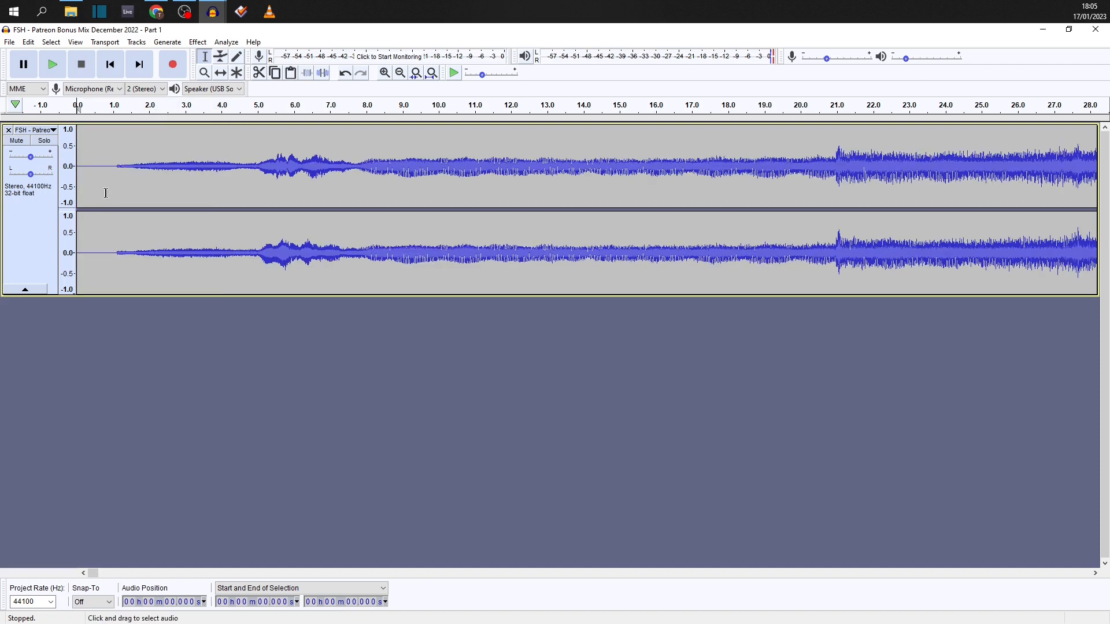
click(51, 64)
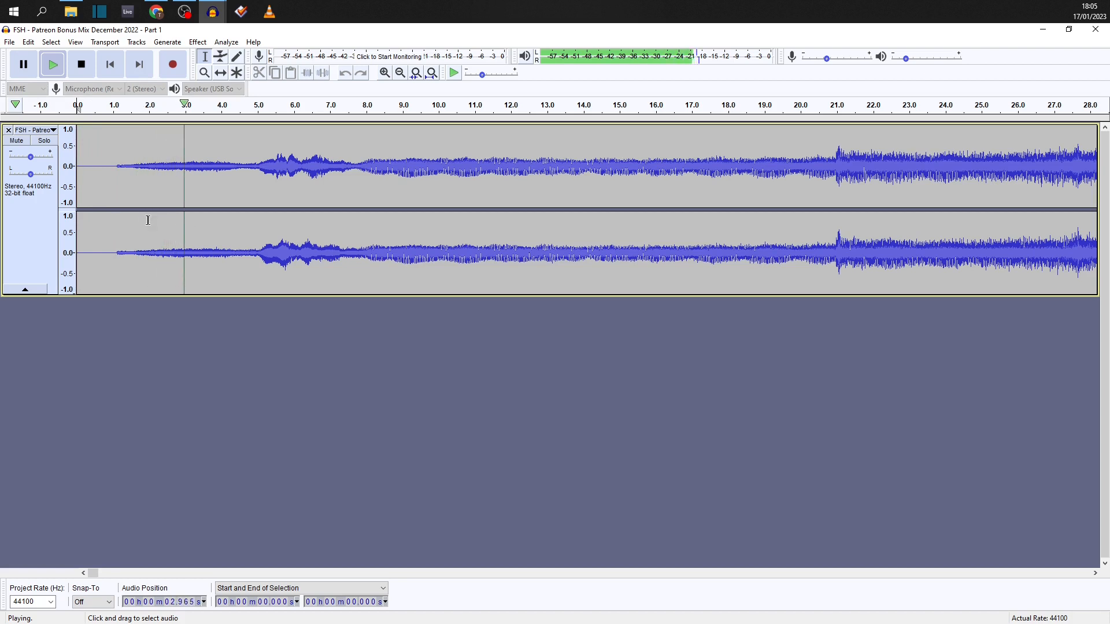
click(80, 64)
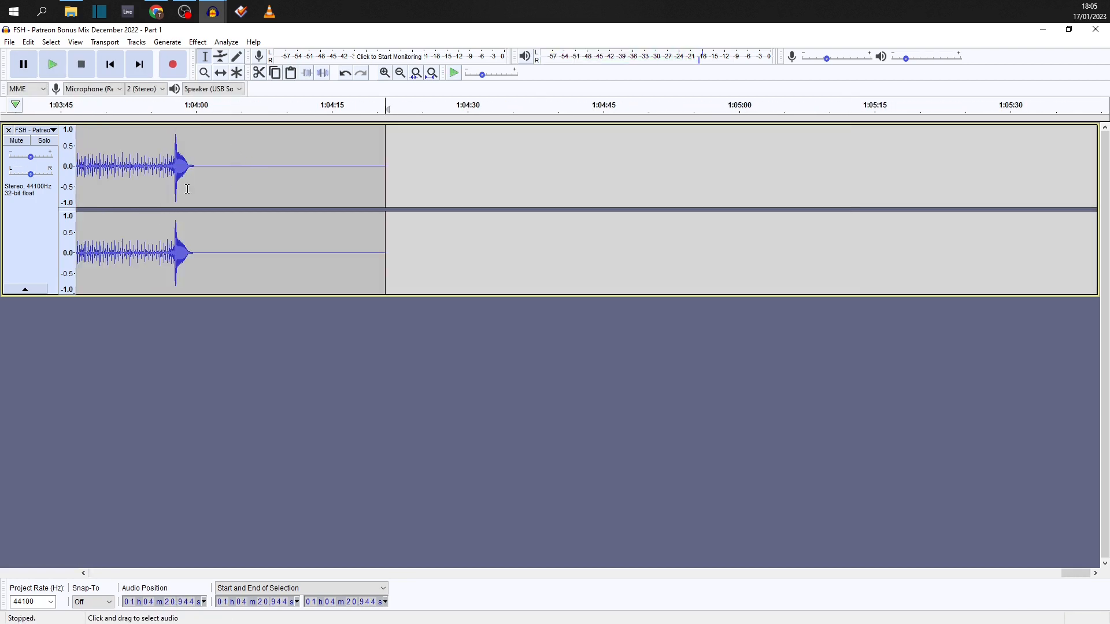
- Play the mix's ending from about 1:03:56, then drag across the waveform
click(51, 64)
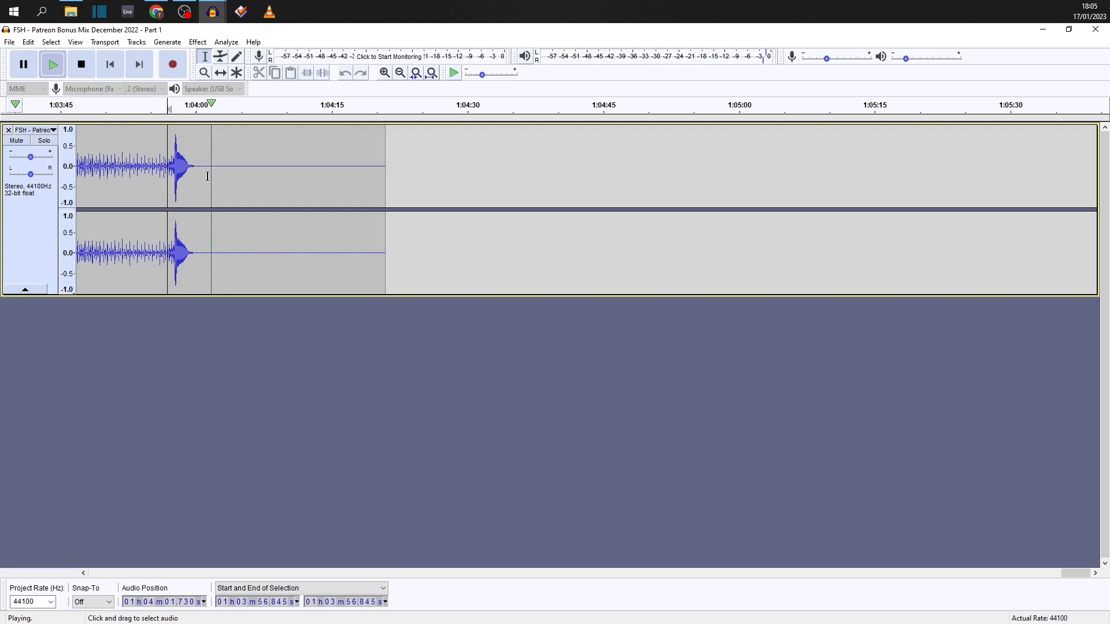
drag(212, 167, 531, 167)
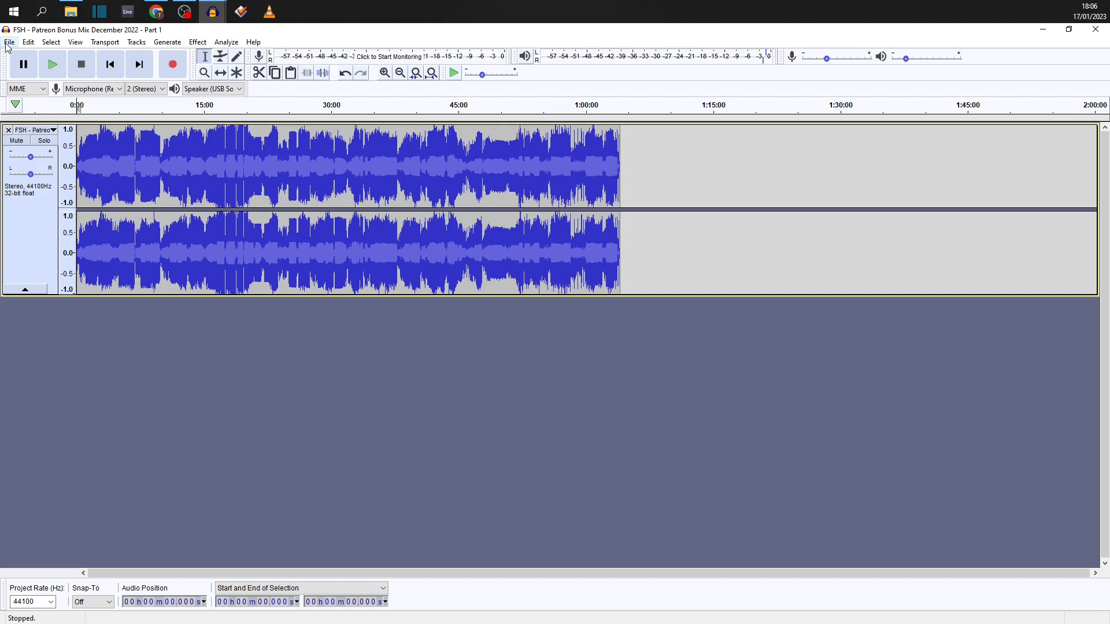
mouse_move(22, 225)
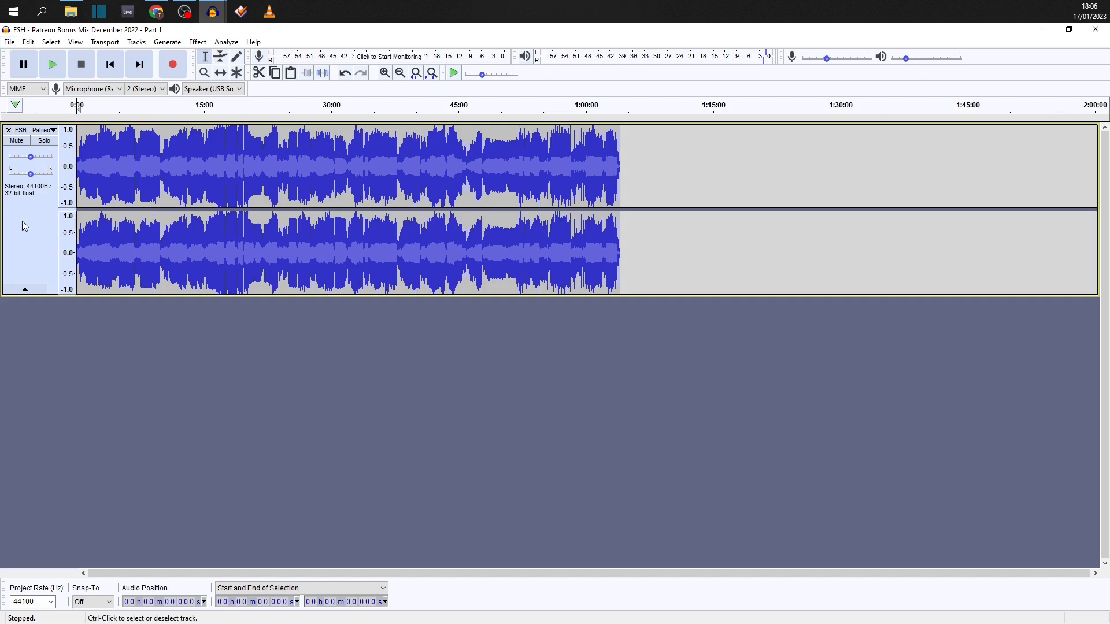
mouse_move(94, 262)
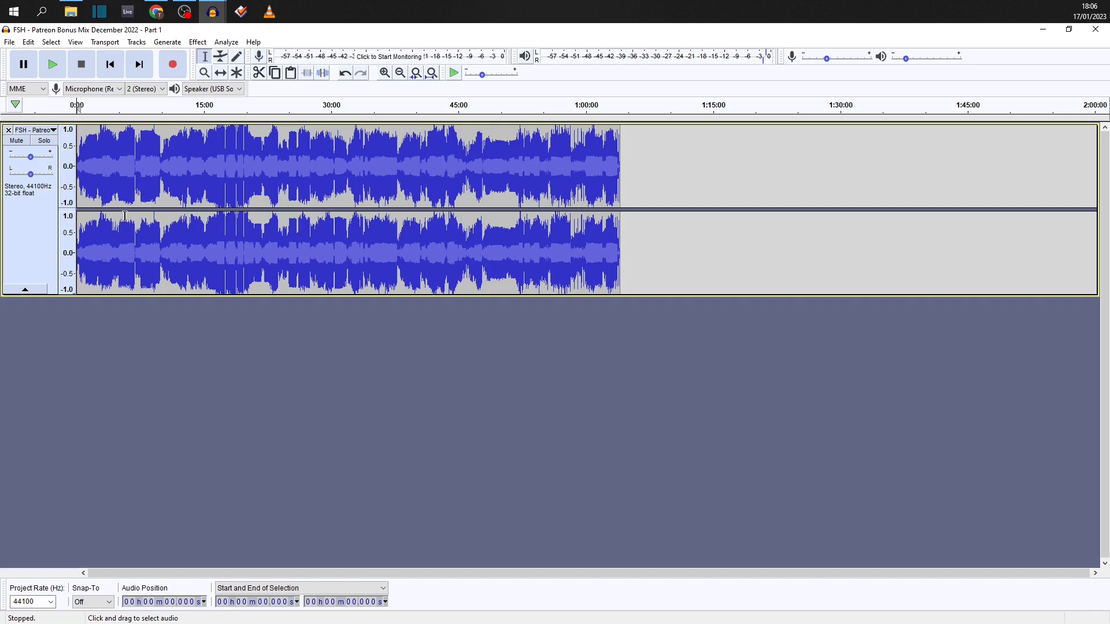
- Open the File menu to reach the Export options
click(9, 42)
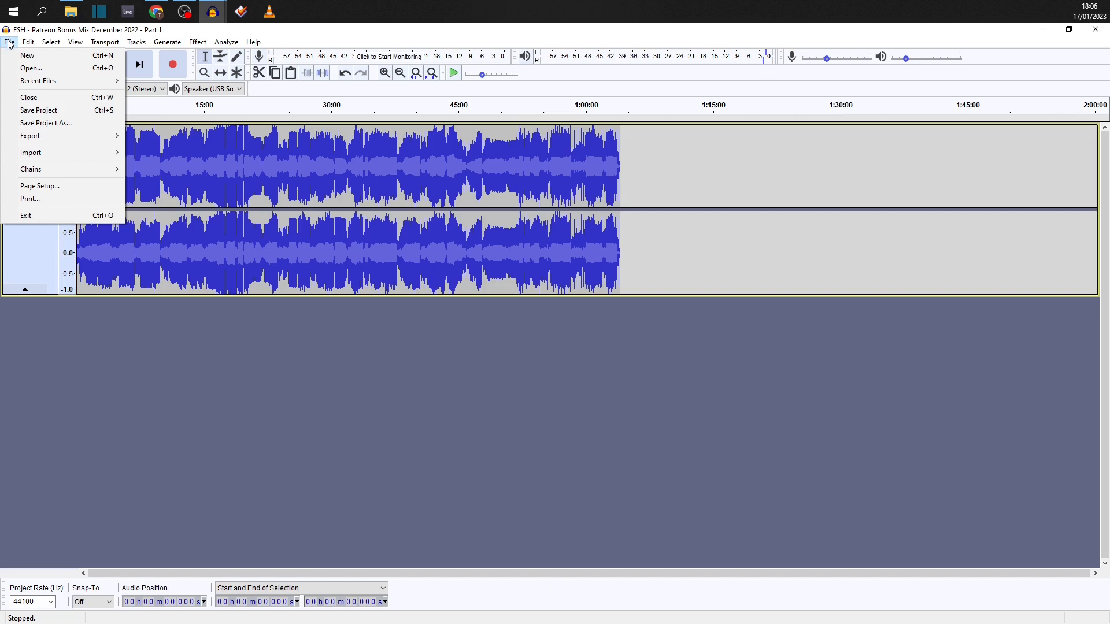
mouse_move(30, 136)
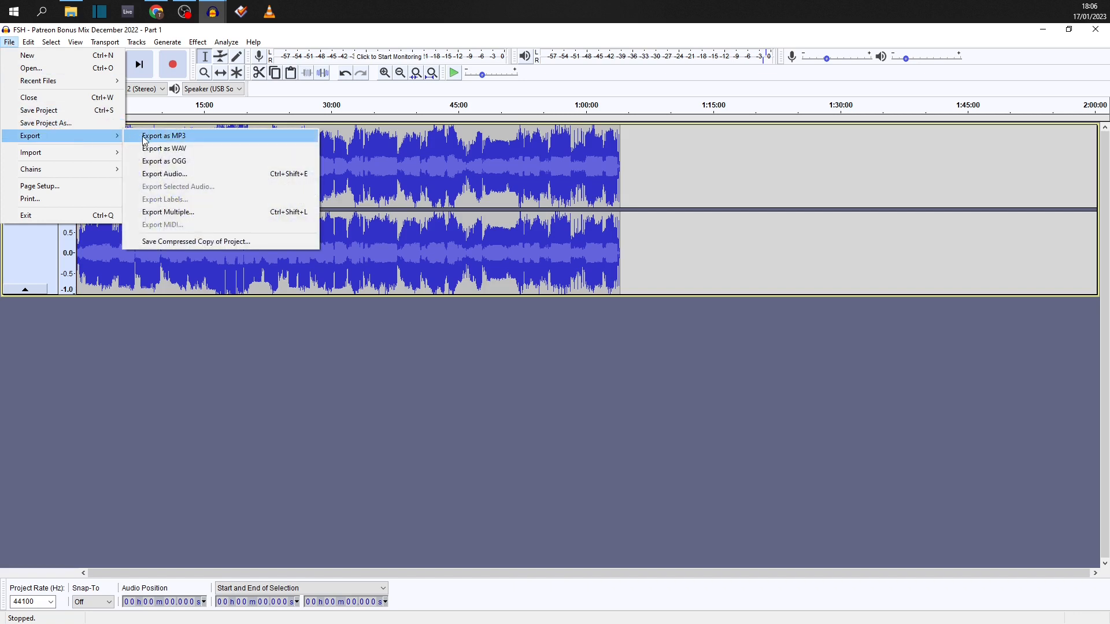
- Export the mix as a constant 320 kbps MP3 into the Mix folder
click(163, 135)
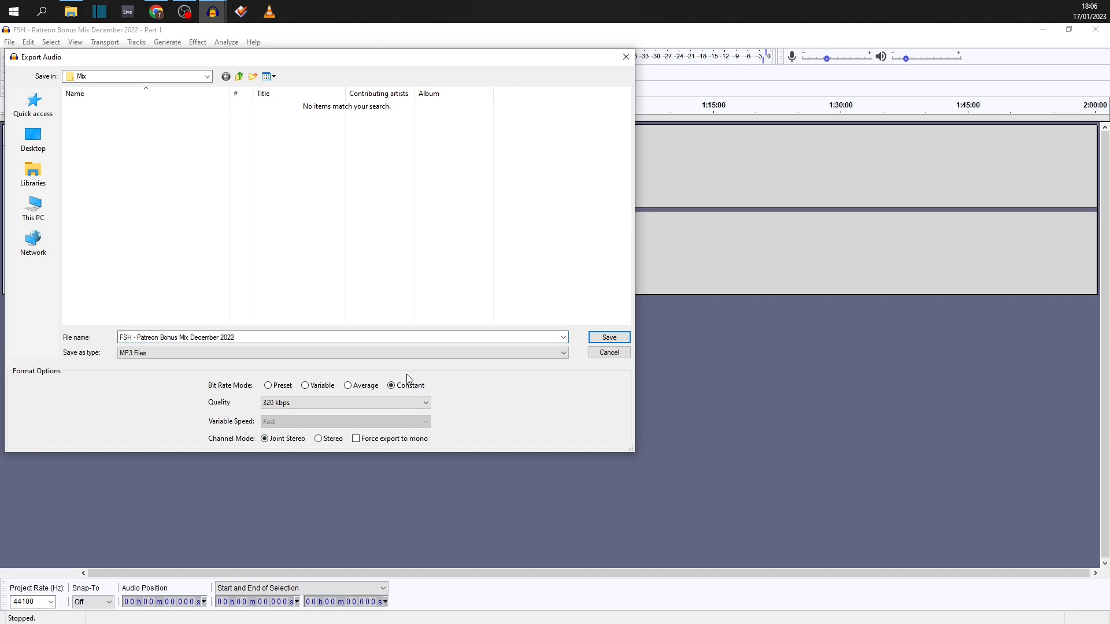
mouse_move(276, 376)
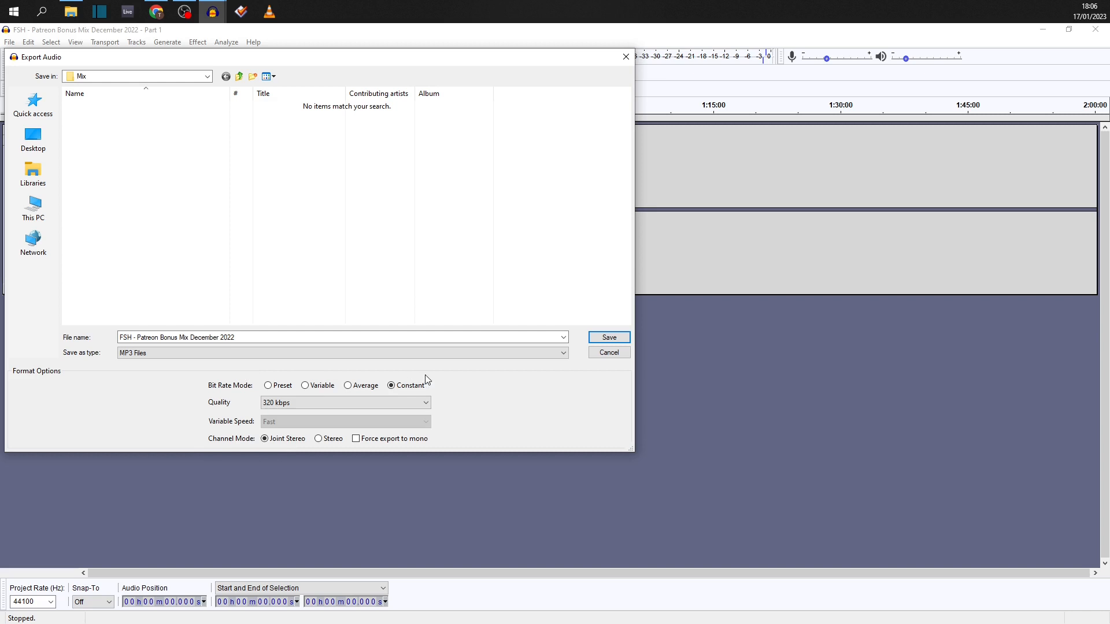
mouse_move(258, 380)
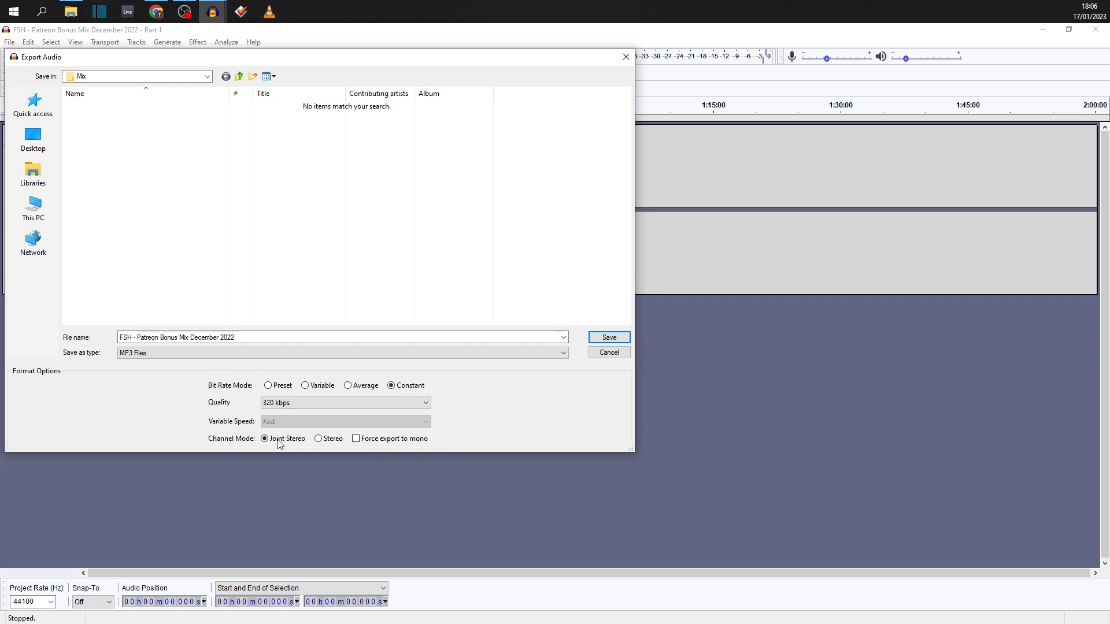
mouse_move(266, 384)
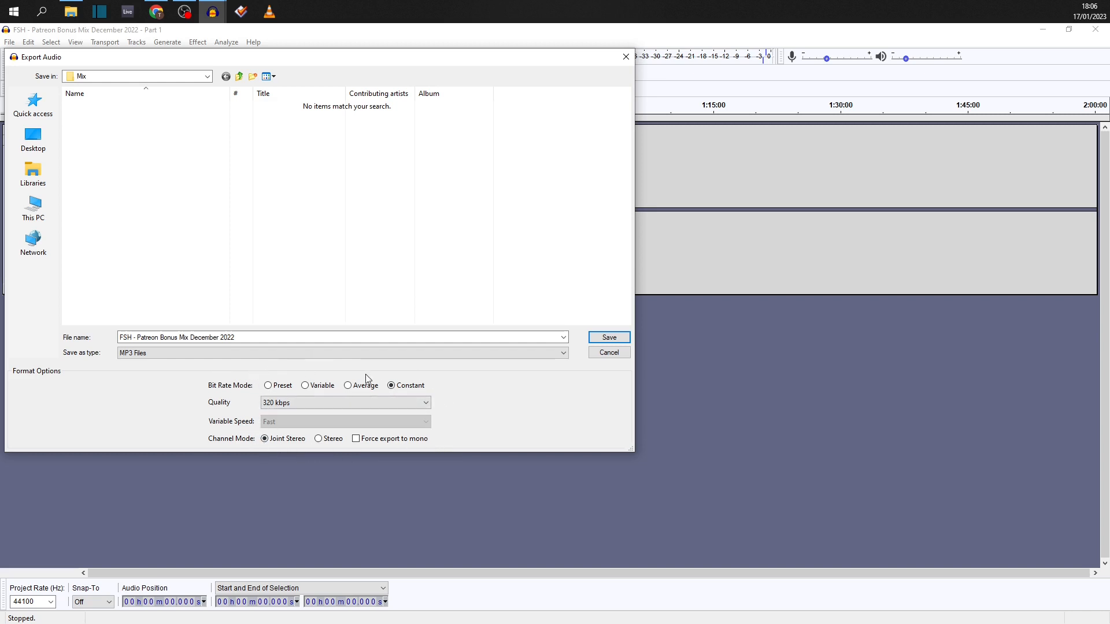
mouse_move(446, 385)
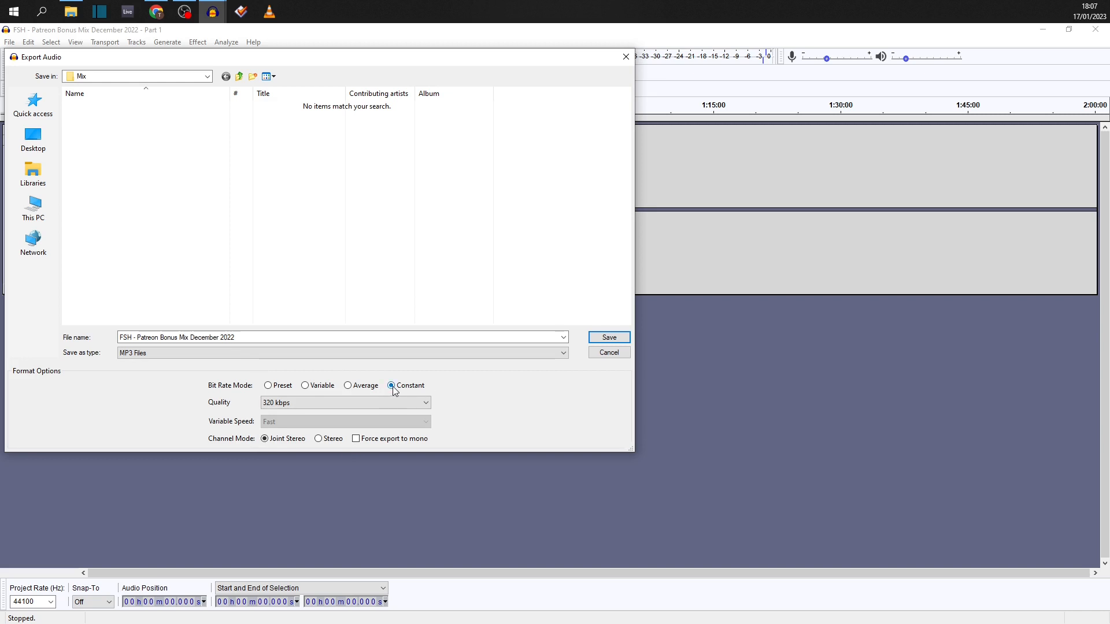
click(344, 402)
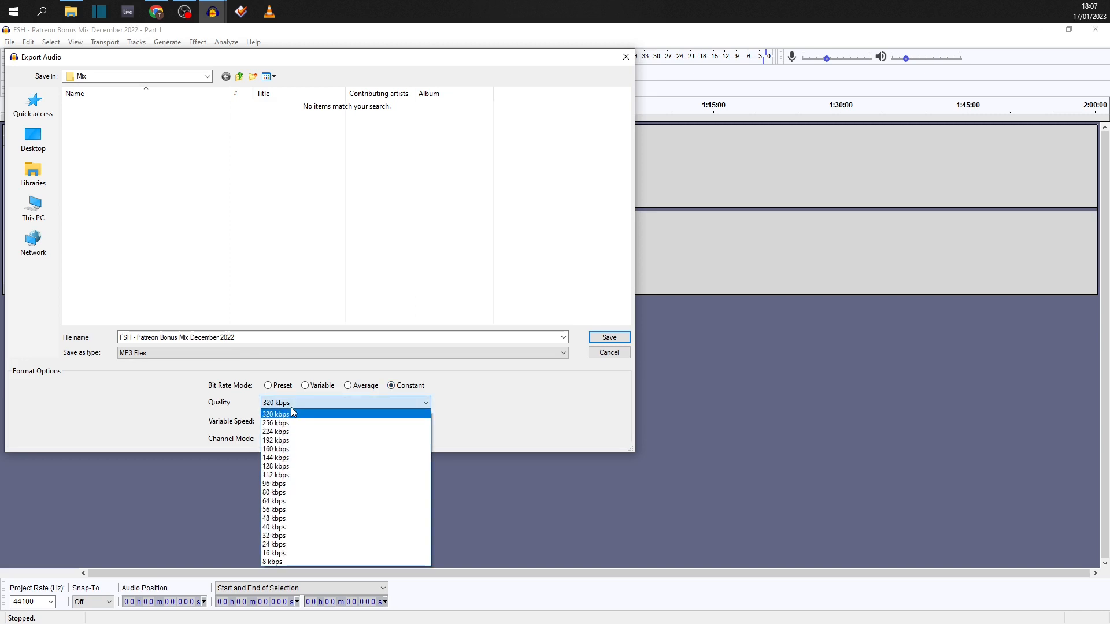
click(274, 413)
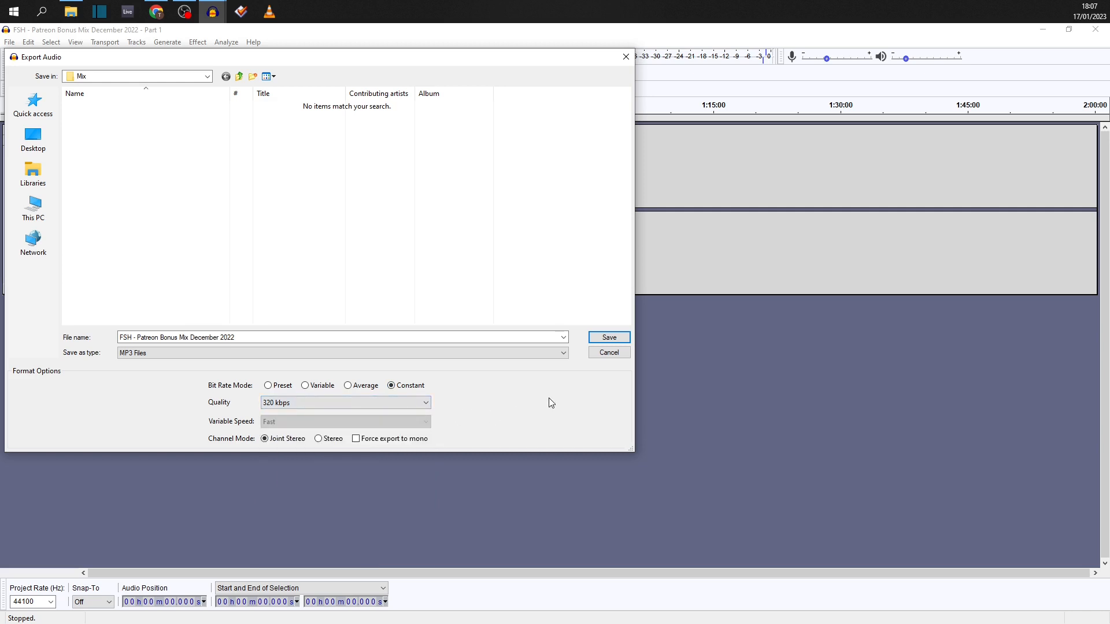
click(608, 337)
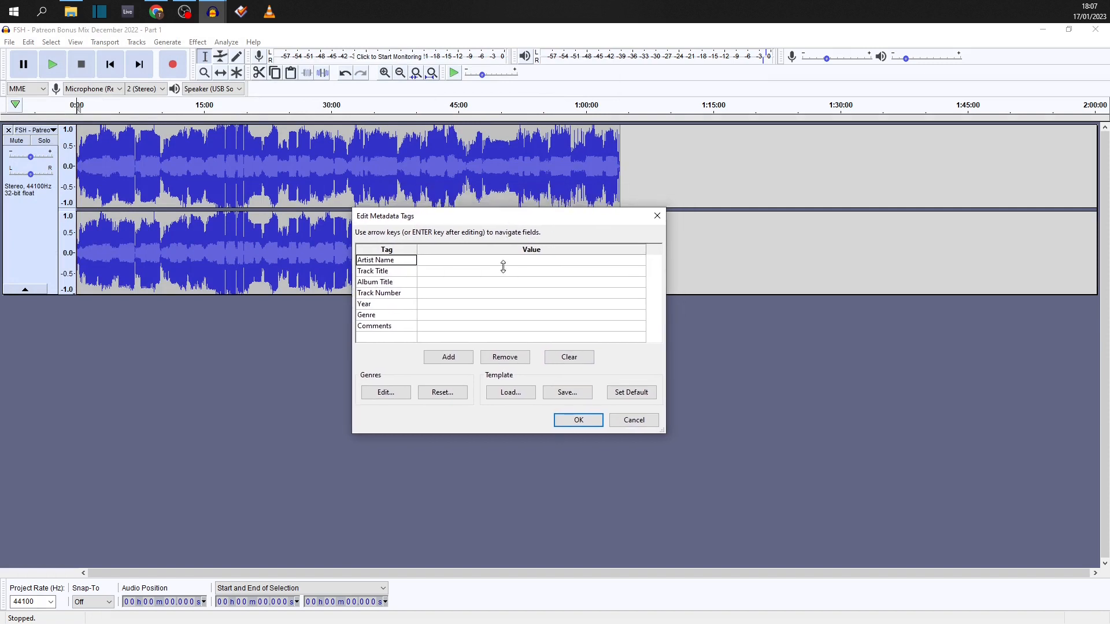
- Fill in Artist Name 'Forgotten Scouse House' and Track Title 'Patreon Mix December 22'
click(530, 259)
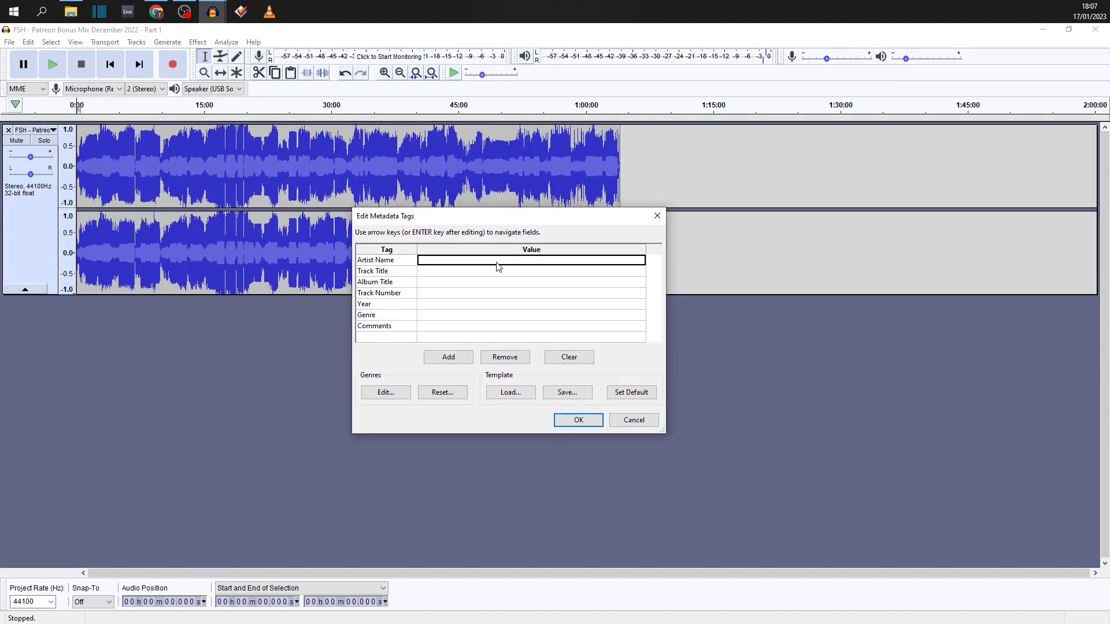
text(Forgotten)
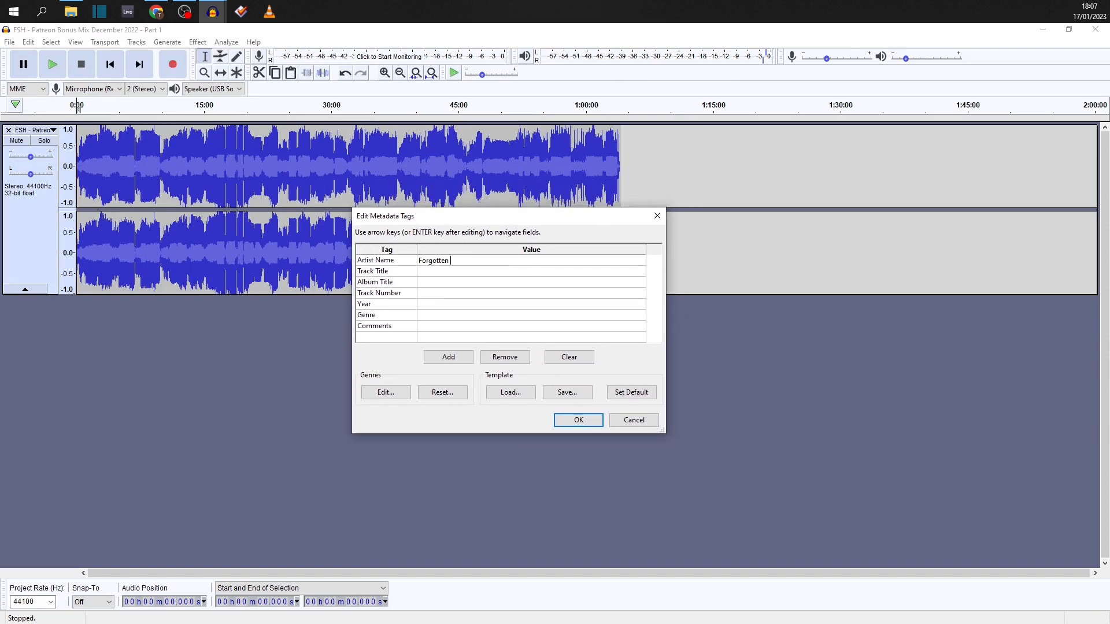
text(Scouse House)
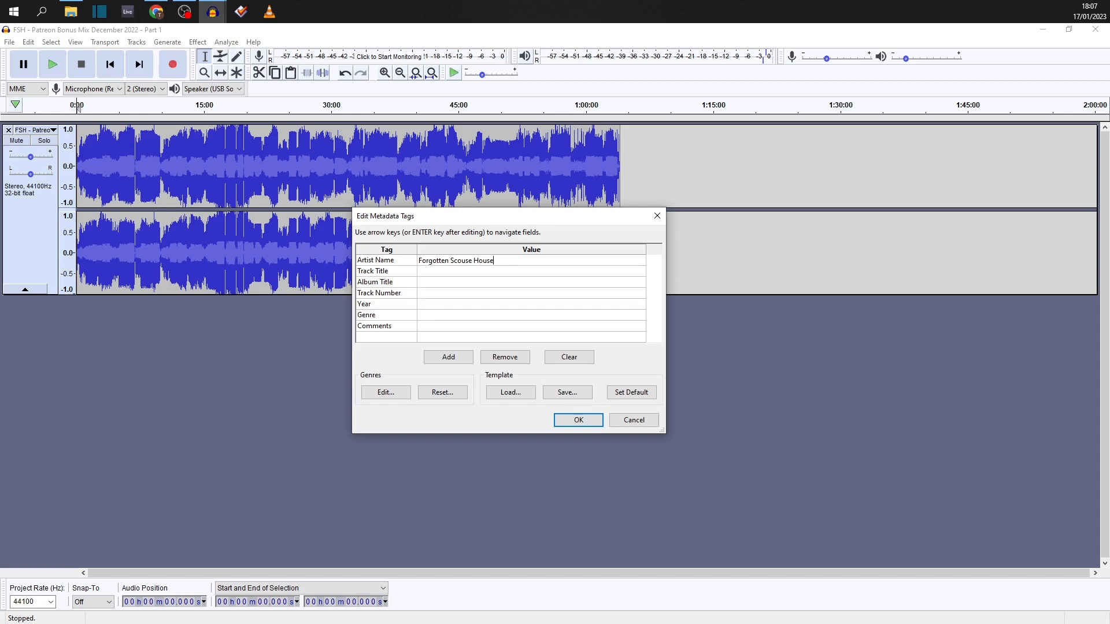
click(530, 271)
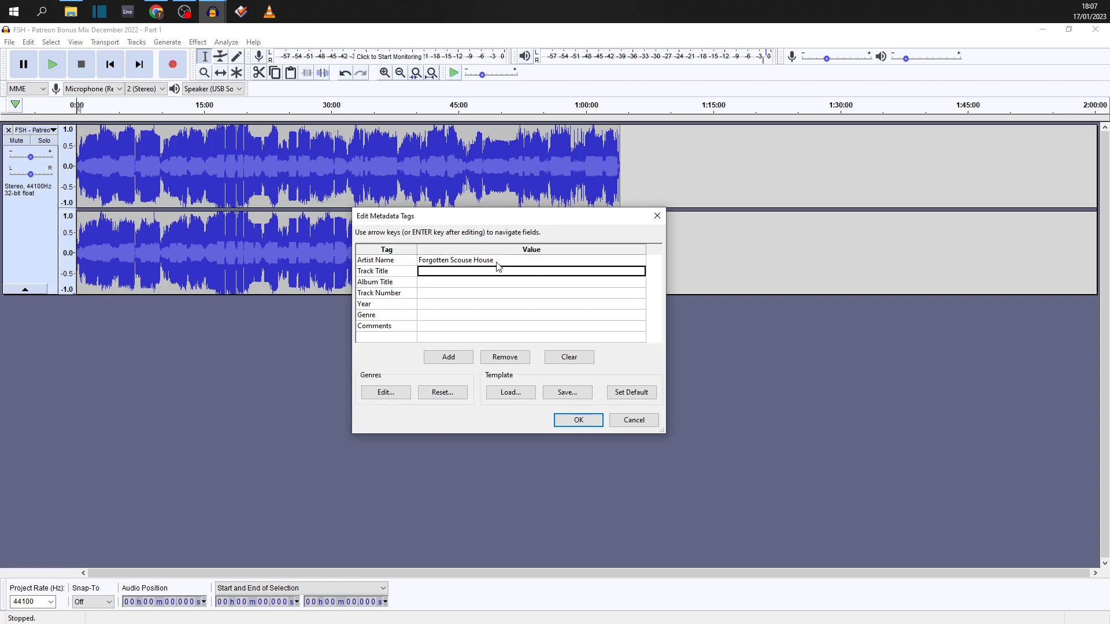
text(Patreon Mix D)
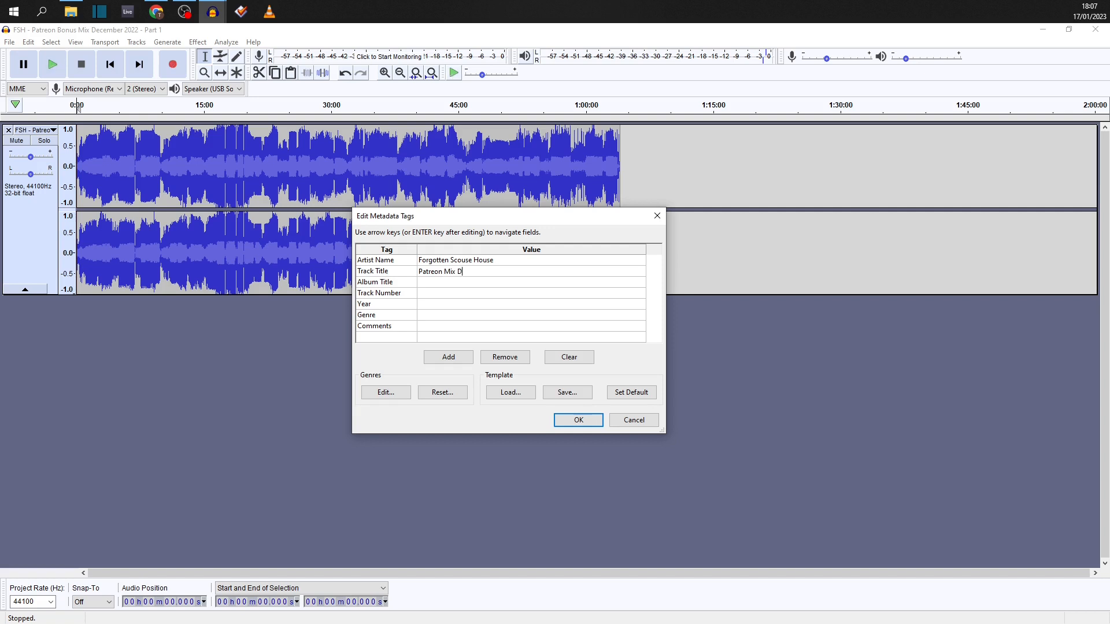
text(ecember 22)
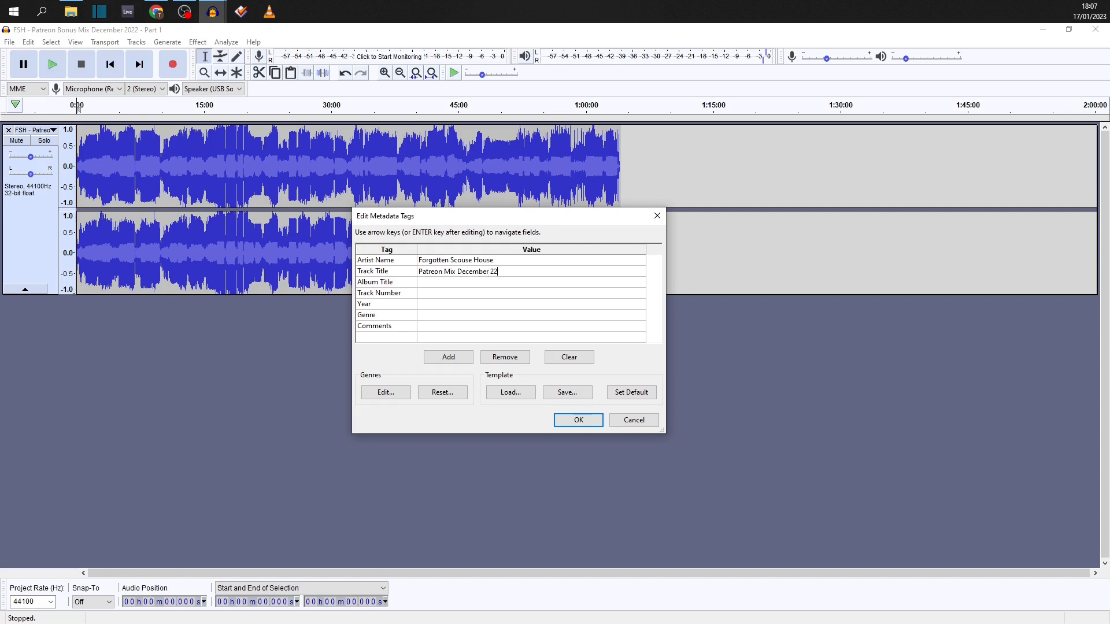
click(529, 281)
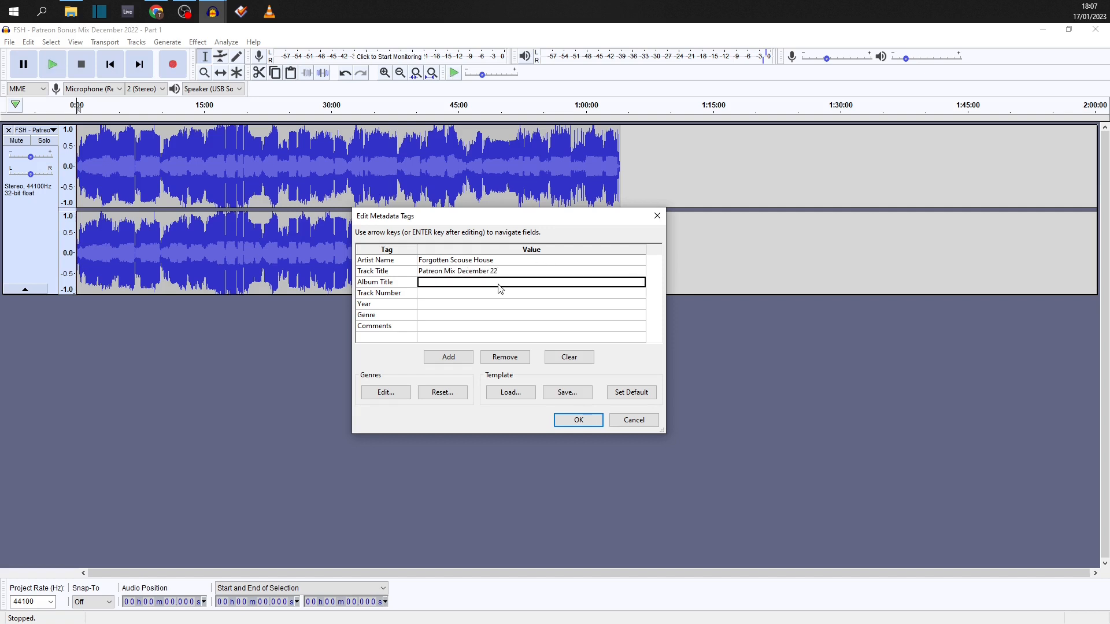
mouse_move(460, 309)
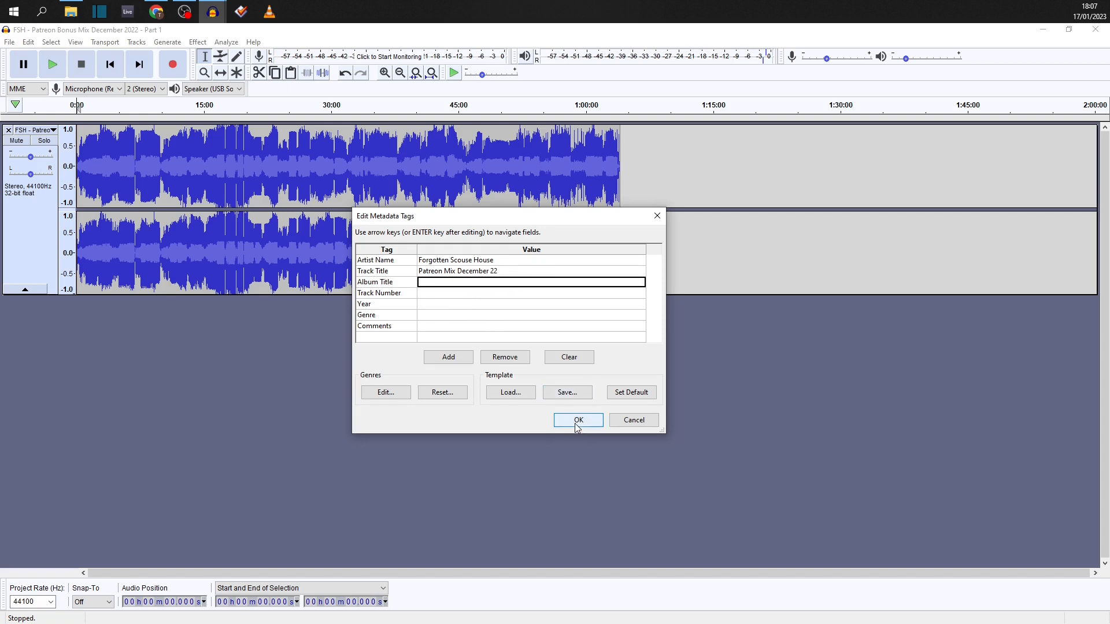
- Accept the artist/title tags to begin exporting the mix as a 320 kbps MP3
click(576, 420)
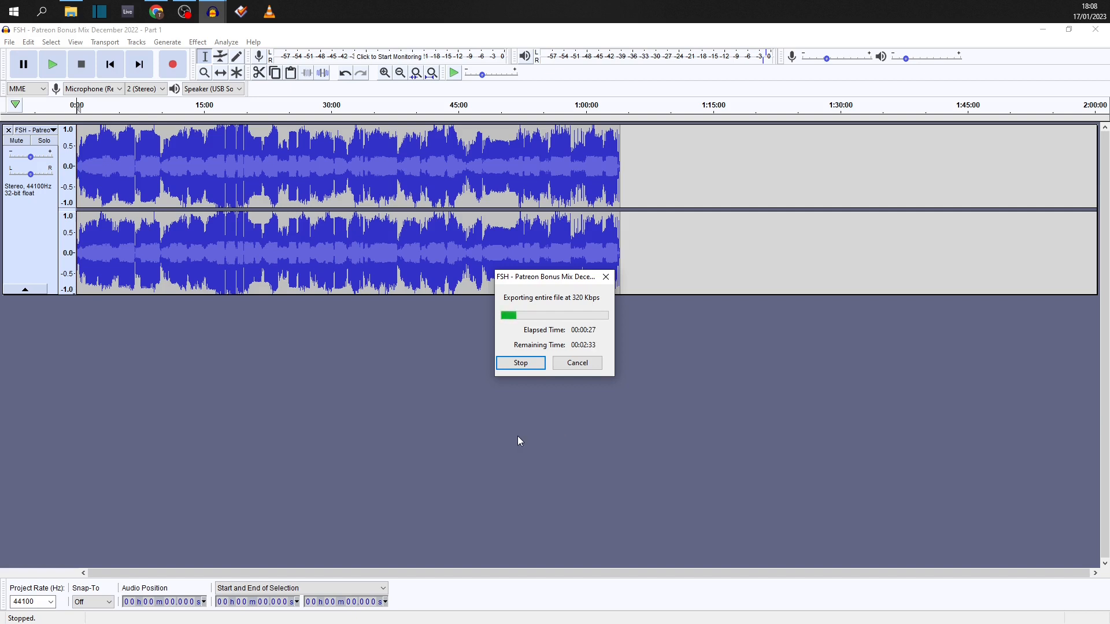
mouse_move(492, 446)
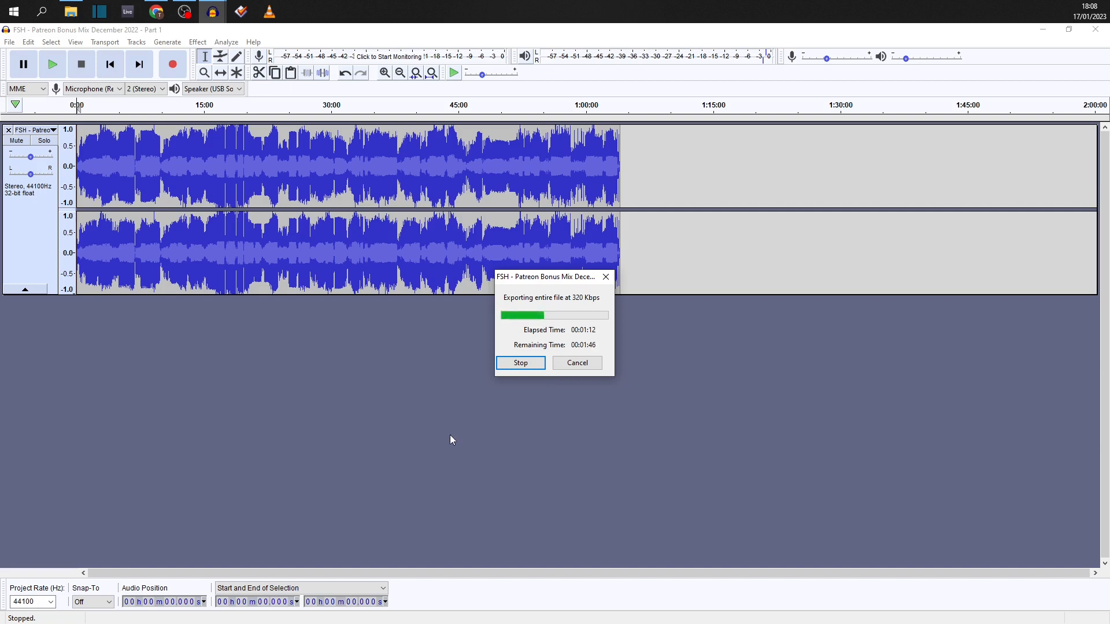
mouse_move(446, 432)
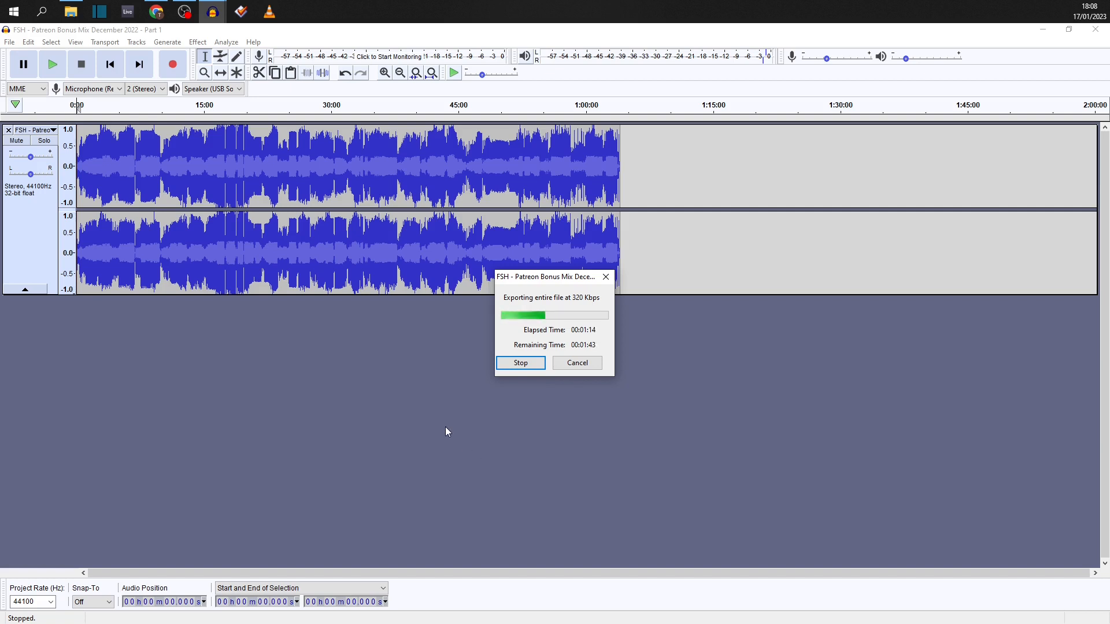